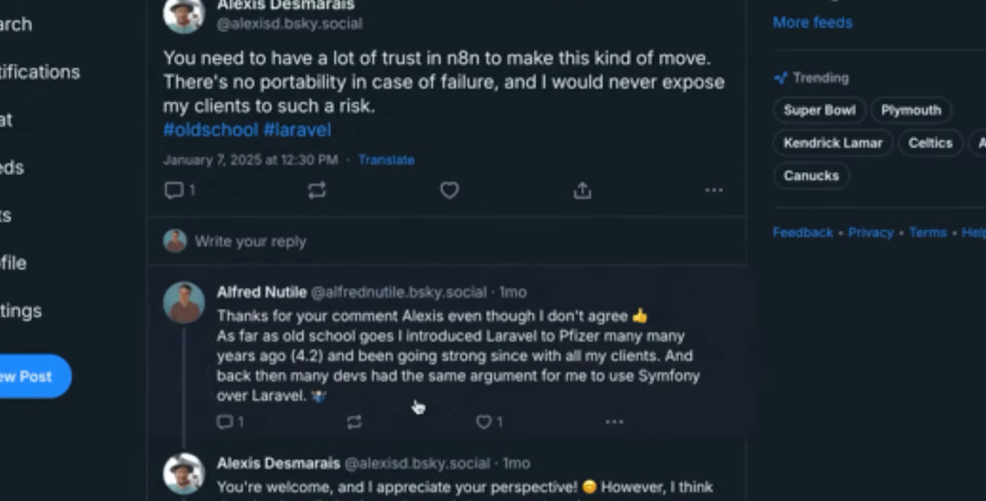
Open the Activepieces Docs welcome page and read the 'Why Activepieces is Different' section.
scroll(down, 3)
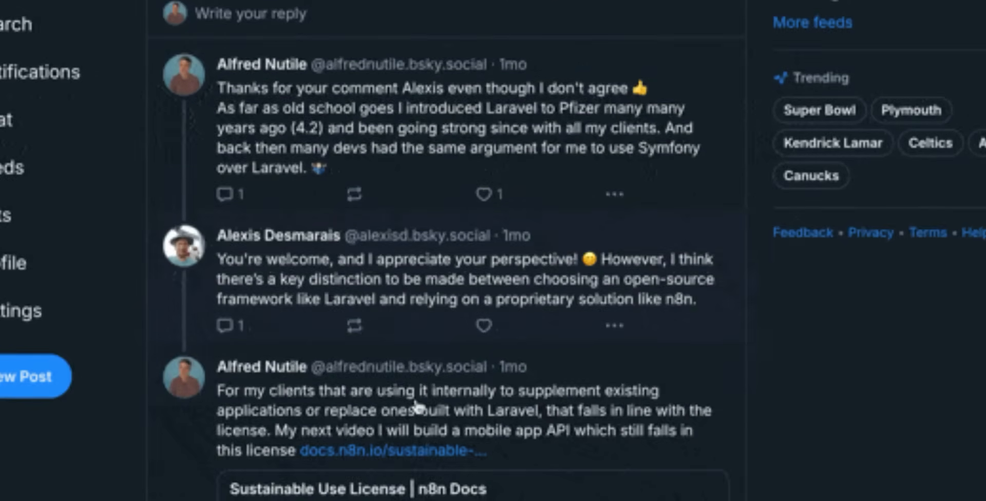
scroll(down, 3)
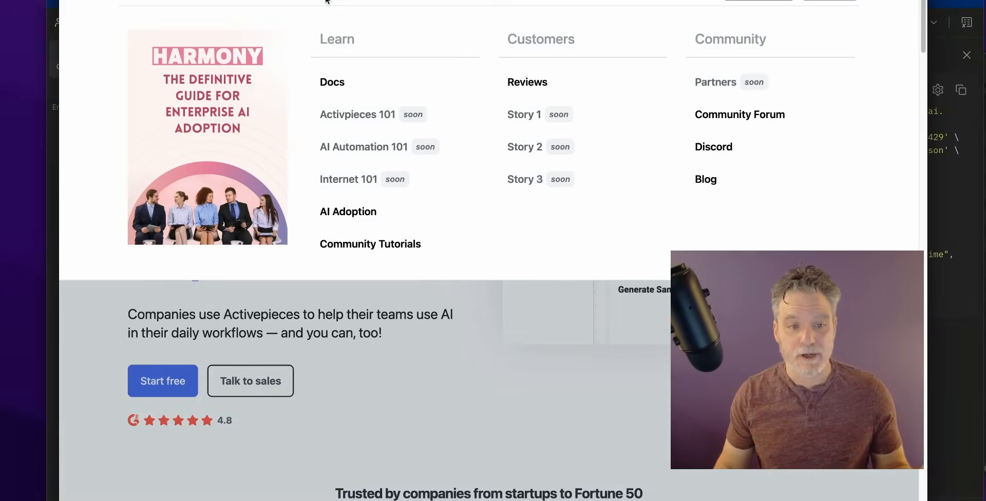
click(332, 82)
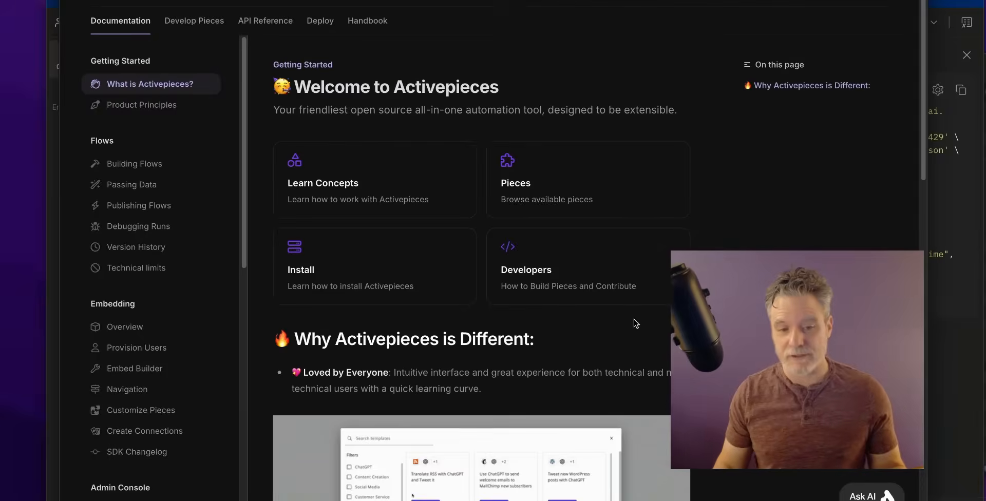
scroll(down, 3)
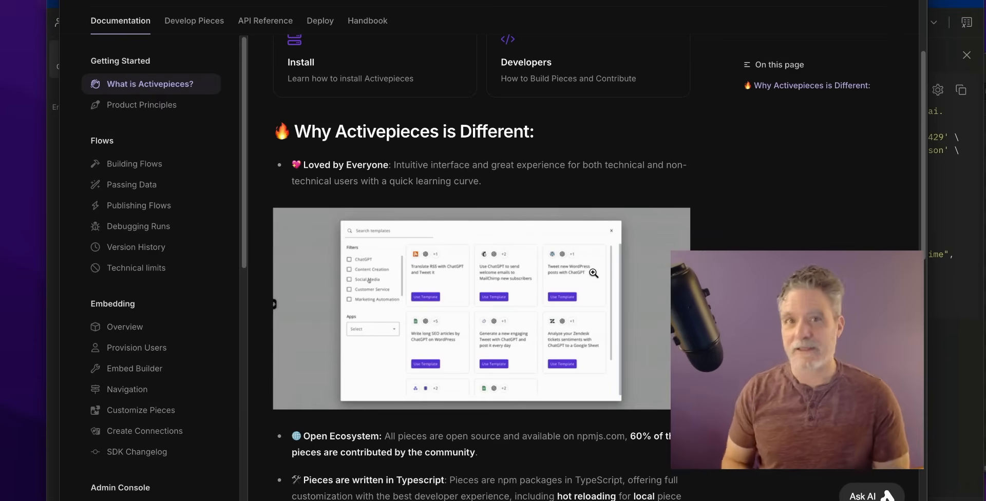
click(349, 279)
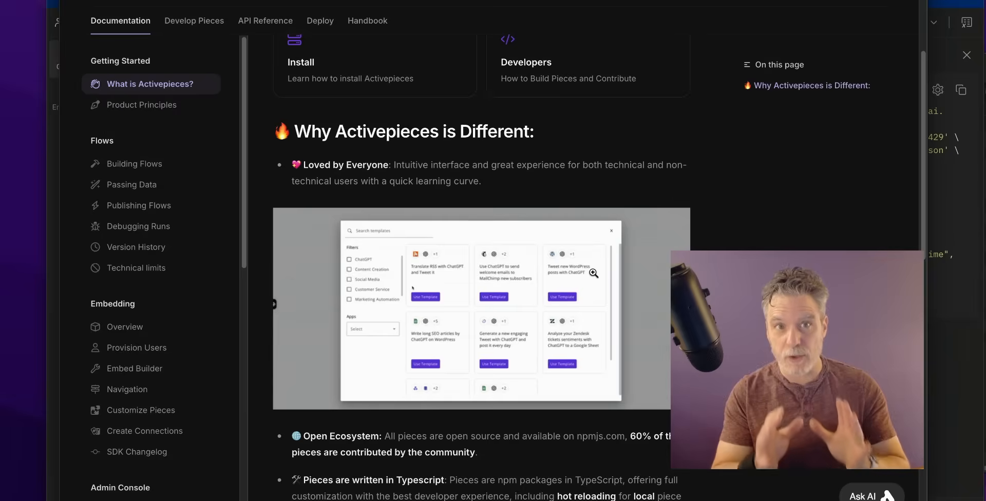
click(349, 279)
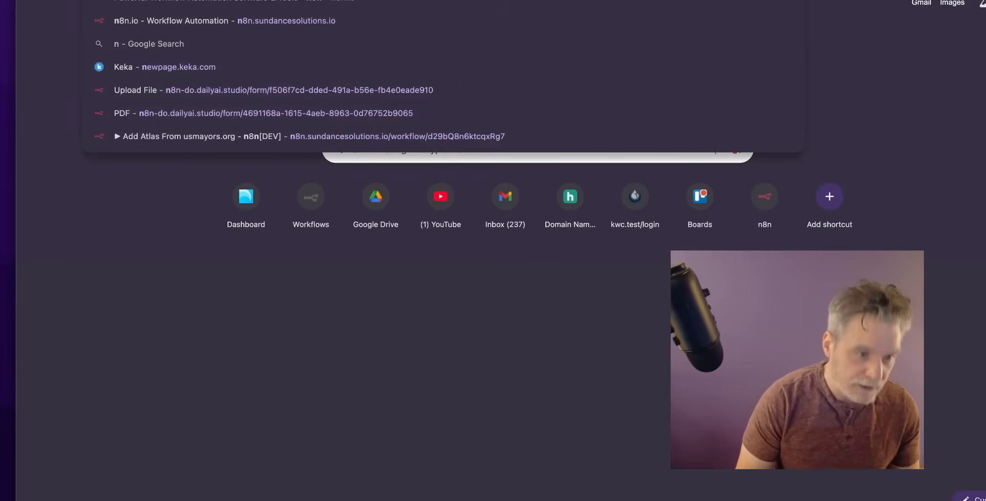
Type 'n8n' into the new tab's address bar to get site suggestions.
text(8n)
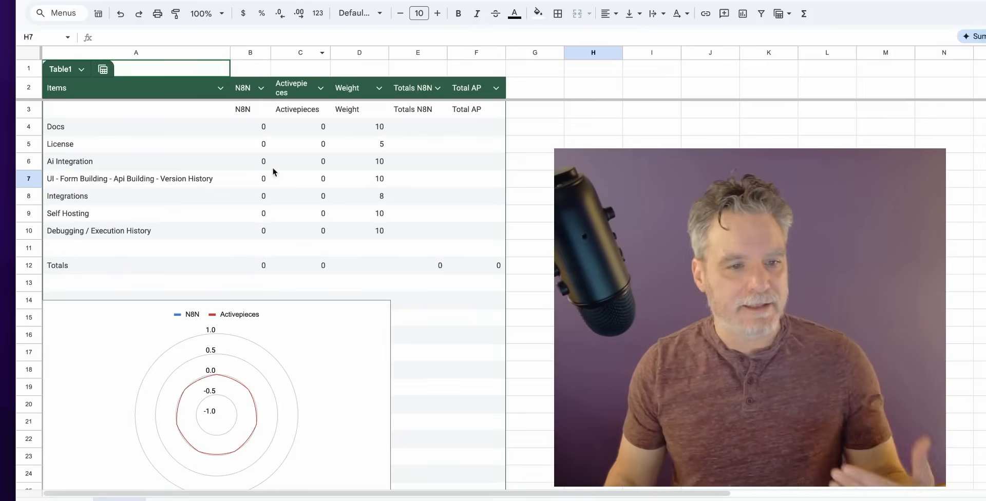
Add total formulas in F4 and E4 and fill them down through row 10.
click(359, 127)
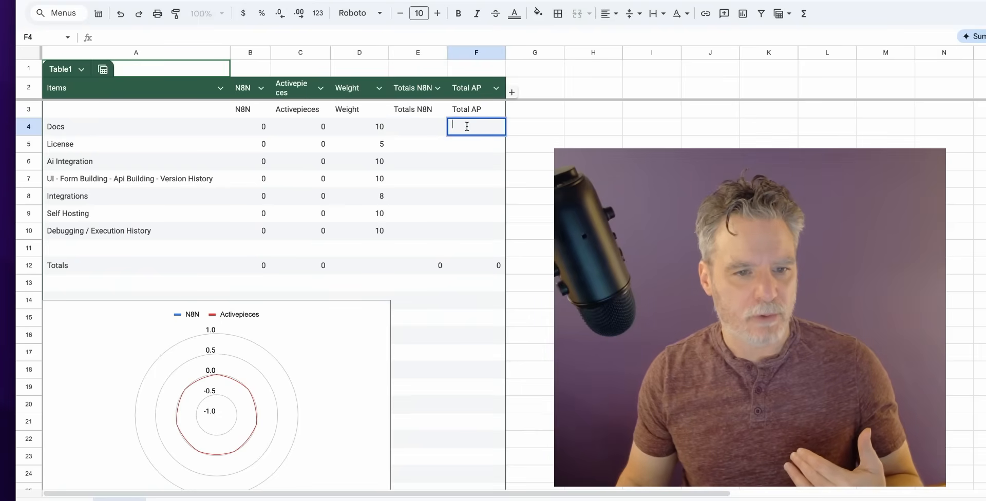
click(418, 126)
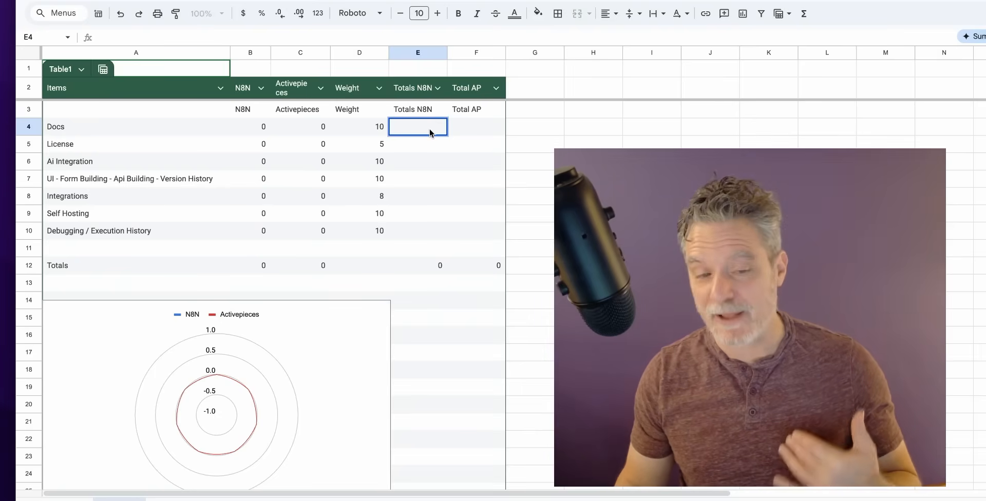
click(300, 127)
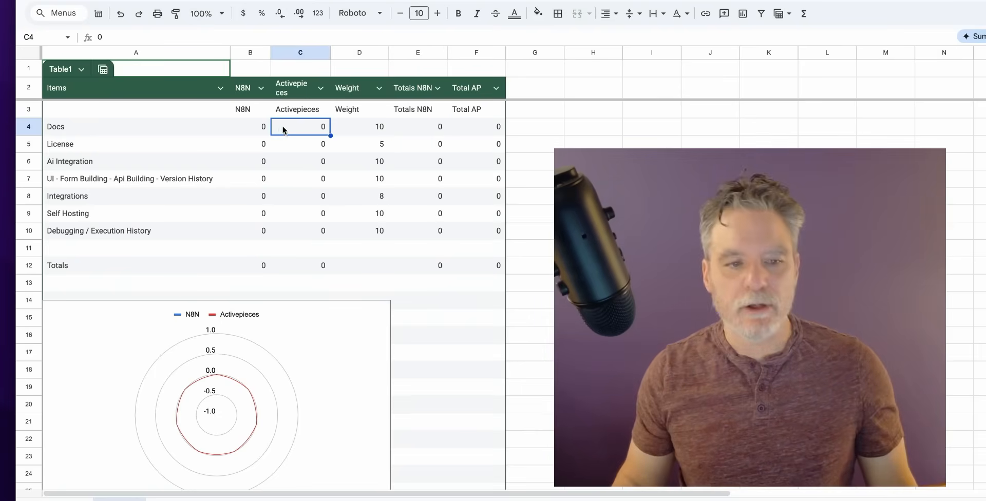
click(264, 127)
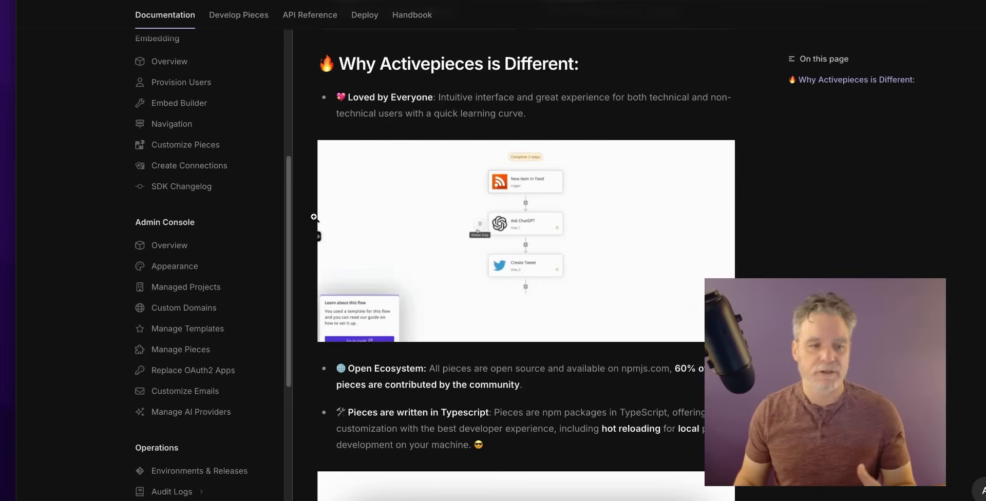
scroll(down, 3)
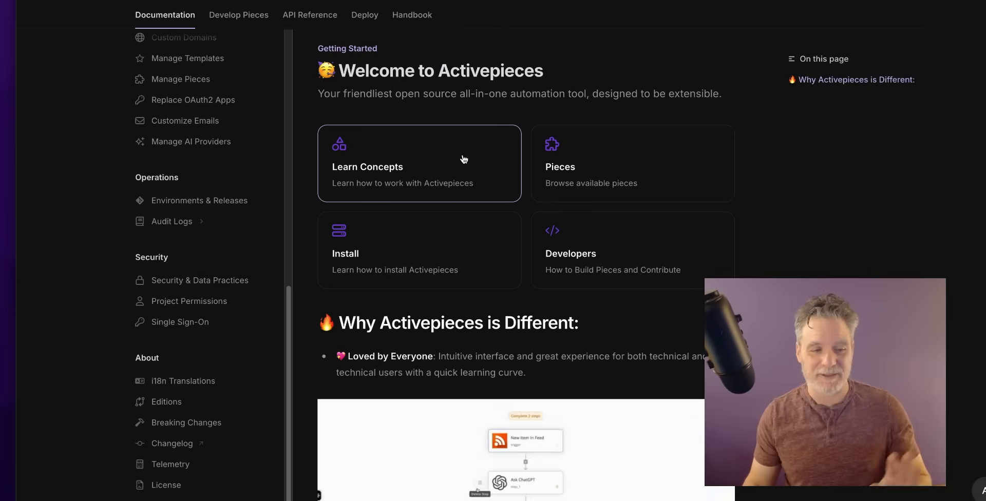
scroll(down, 3)
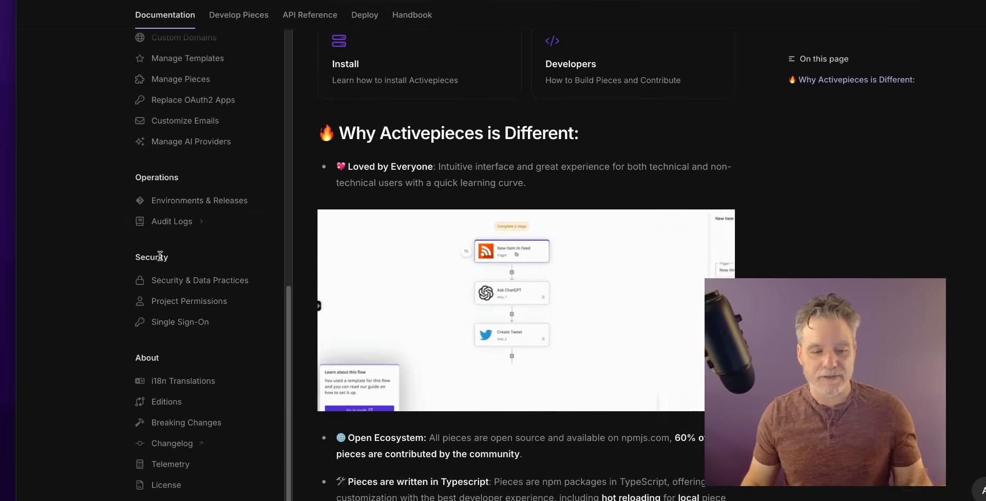
scroll(down, 3)
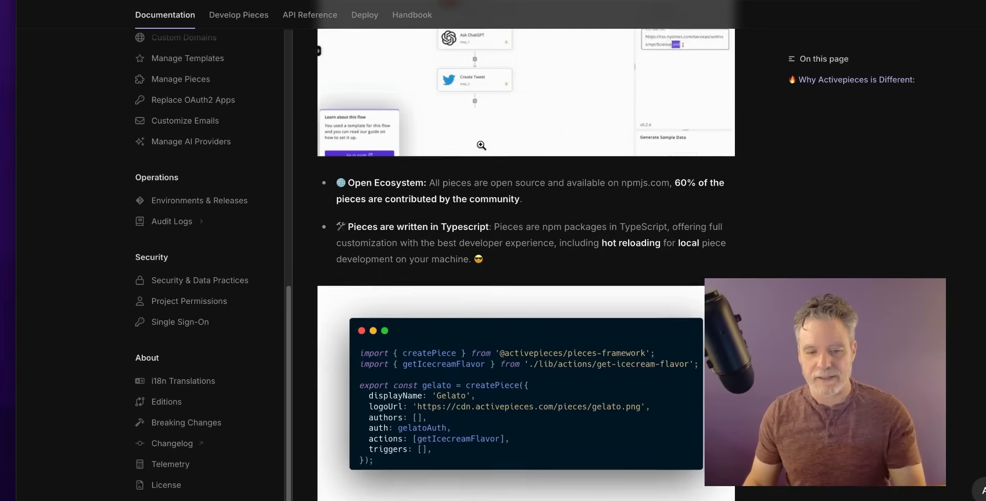
scroll(up, 3)
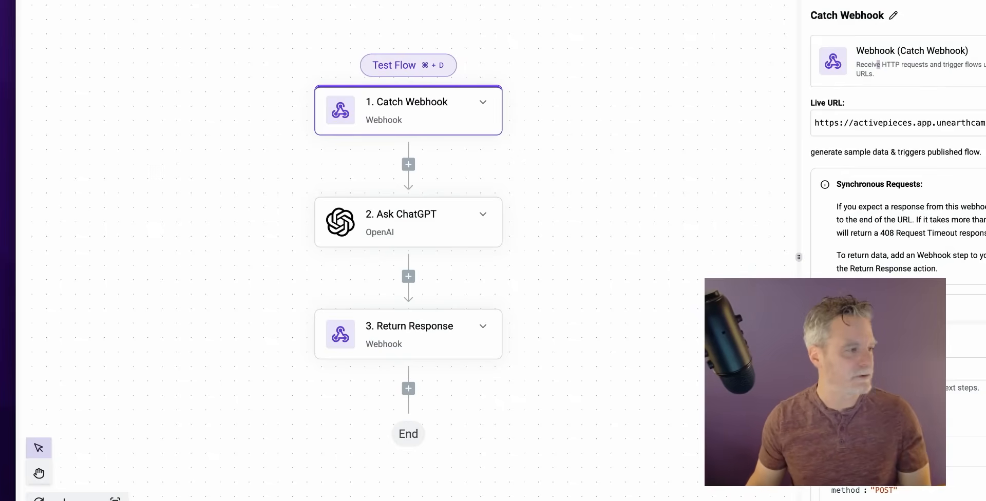
mouse_move(657, 17)
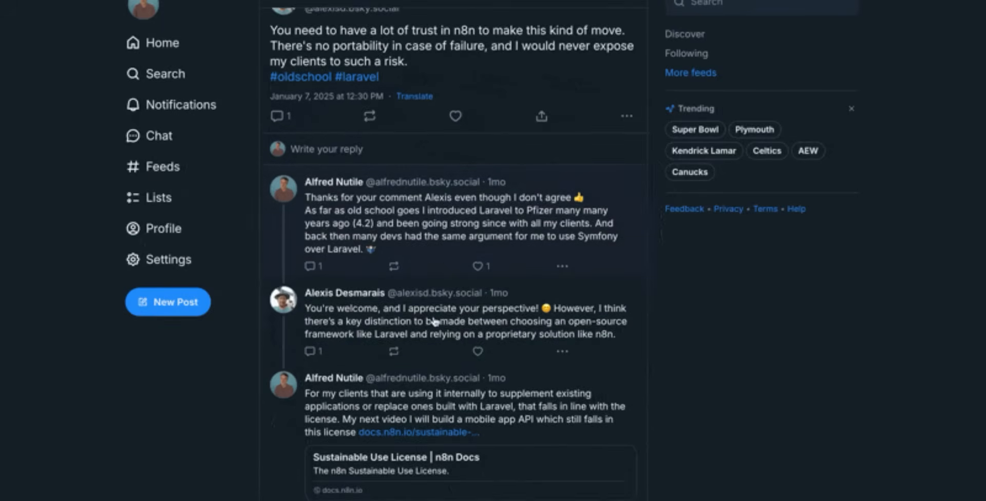
scroll(down, 3)
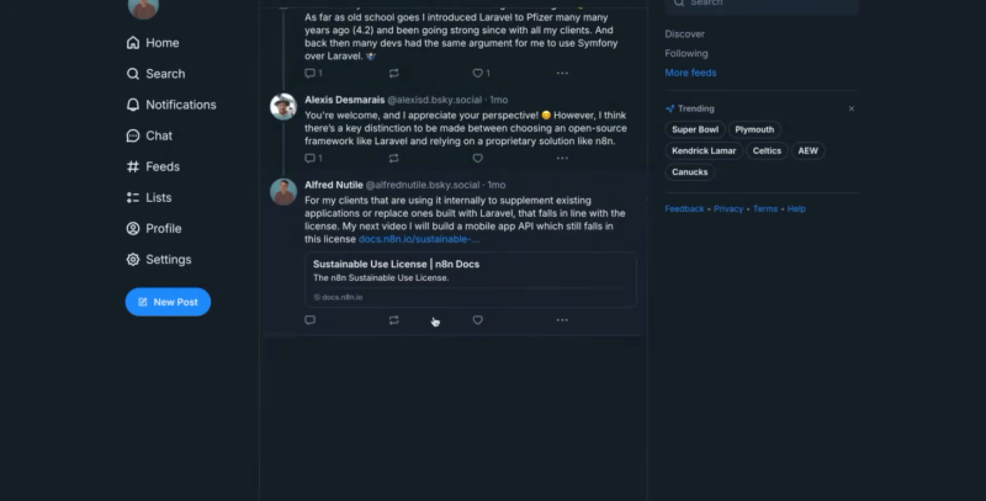
scroll(down, 3)
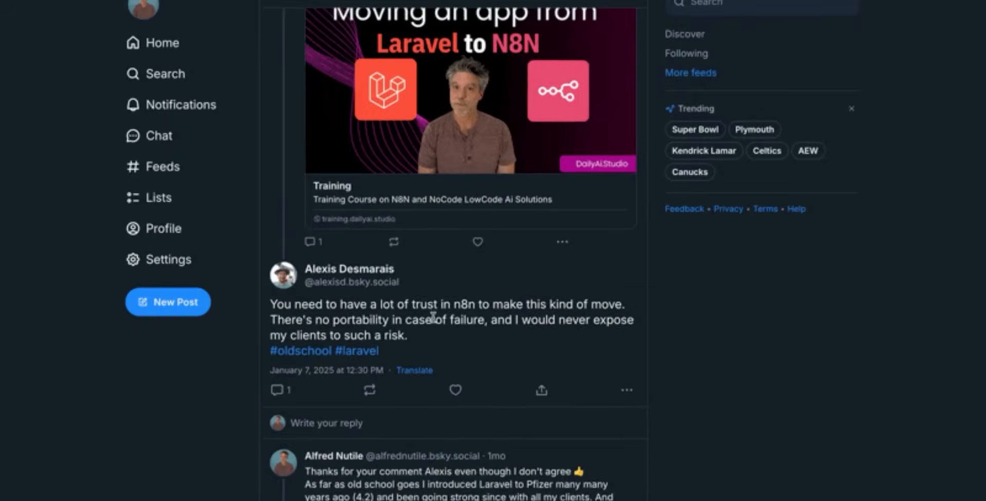
scroll(down, 3)
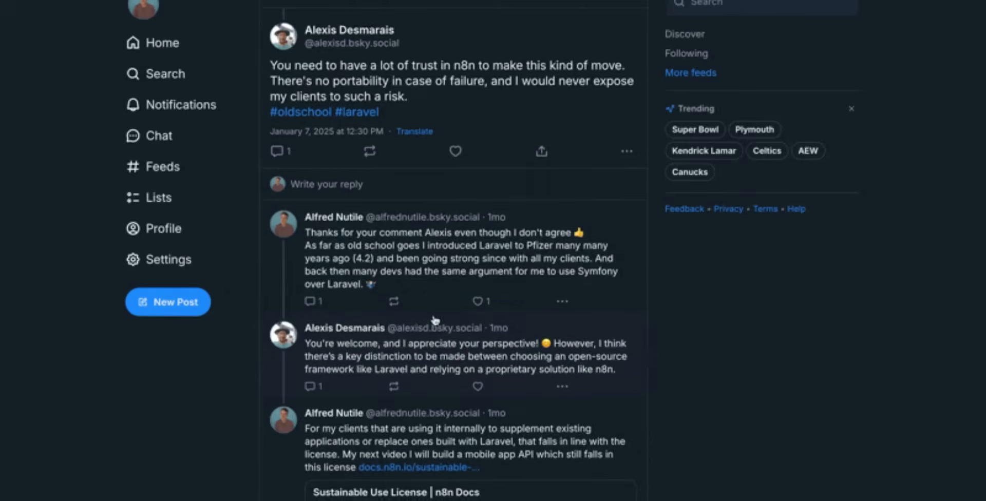
scroll(down, 3)
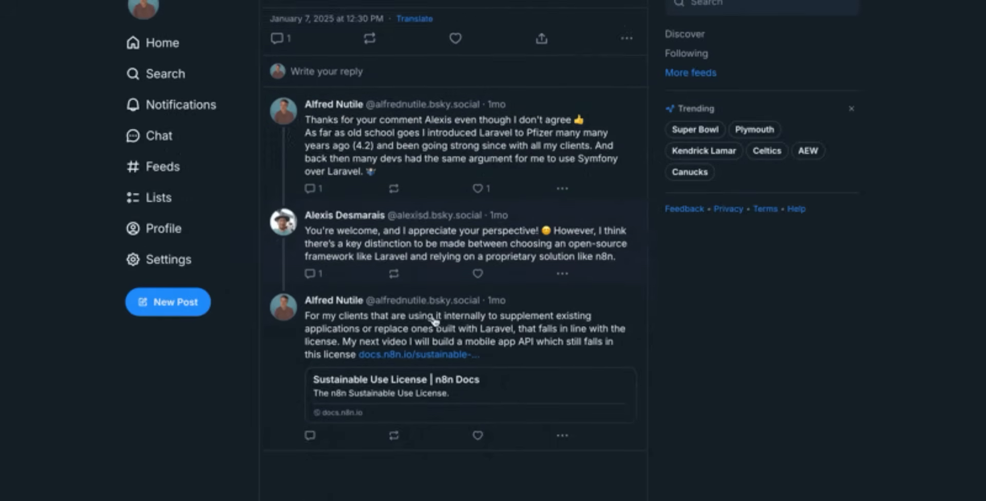
scroll(down, 3)
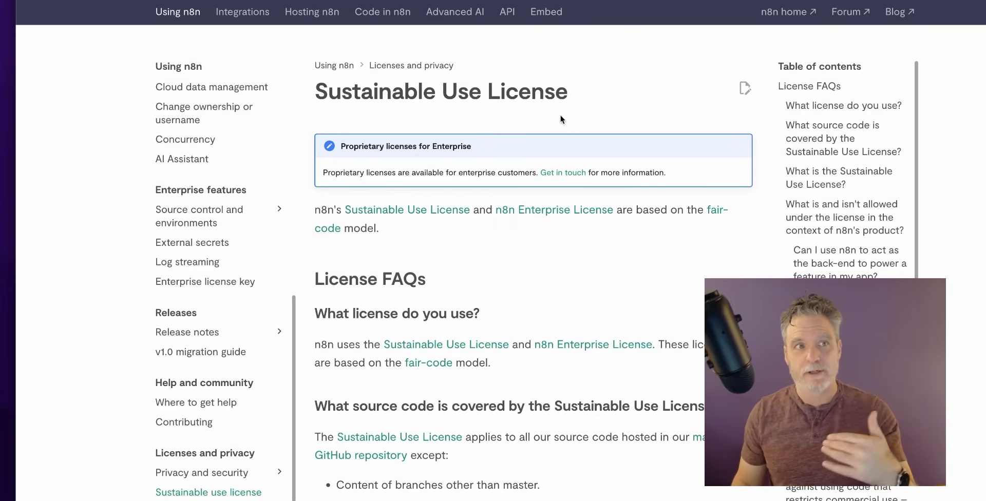
mouse_move(552, 100)
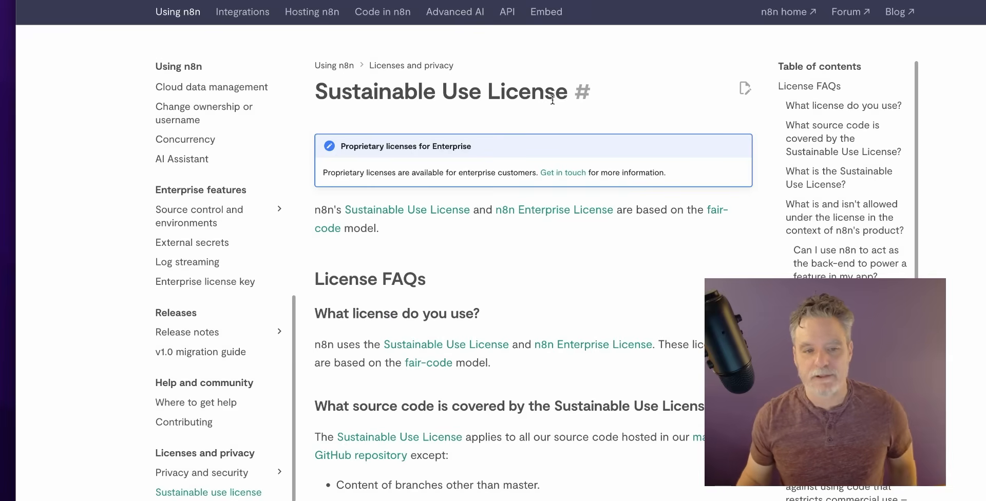
mouse_move(567, 88)
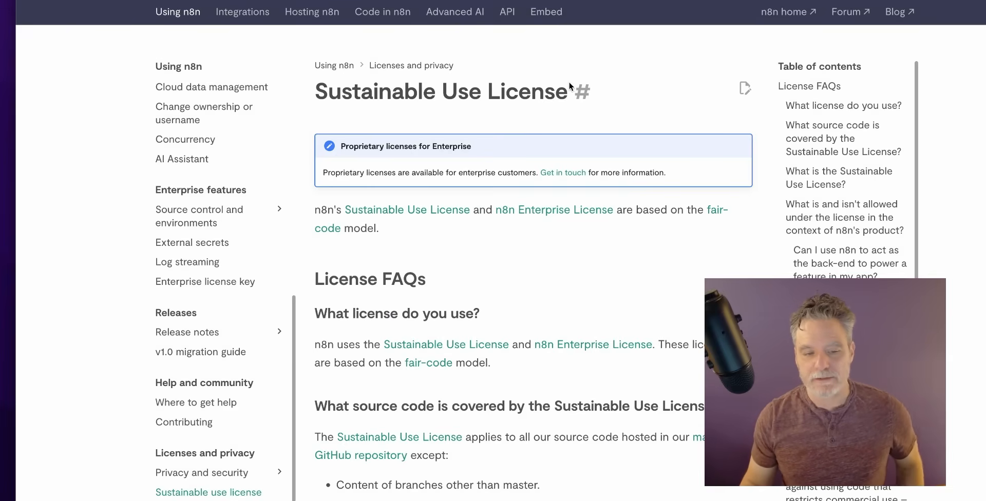
mouse_move(533, 170)
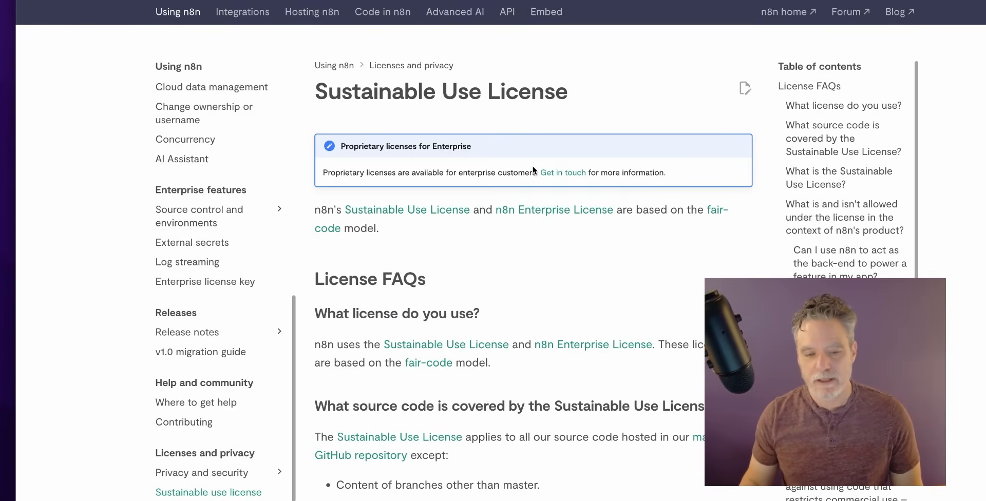
scroll(down, 3)
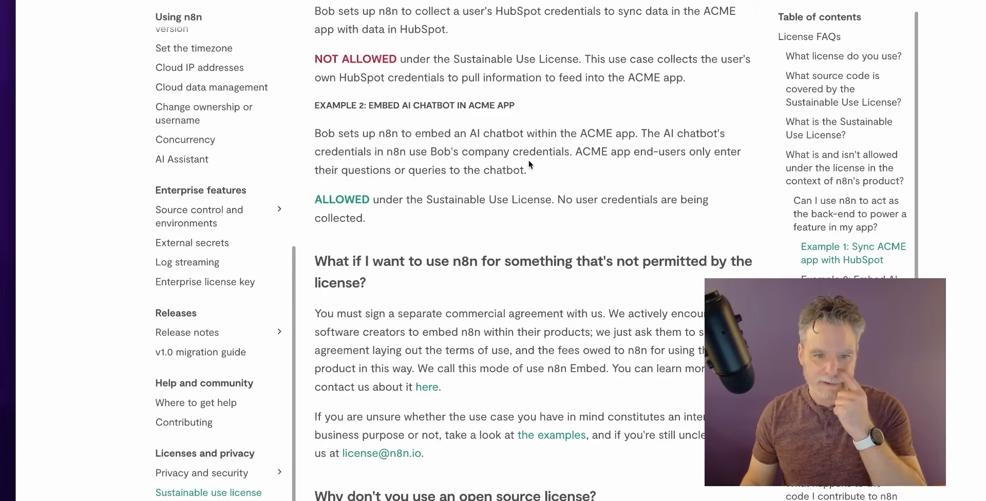
scroll(down, 3)
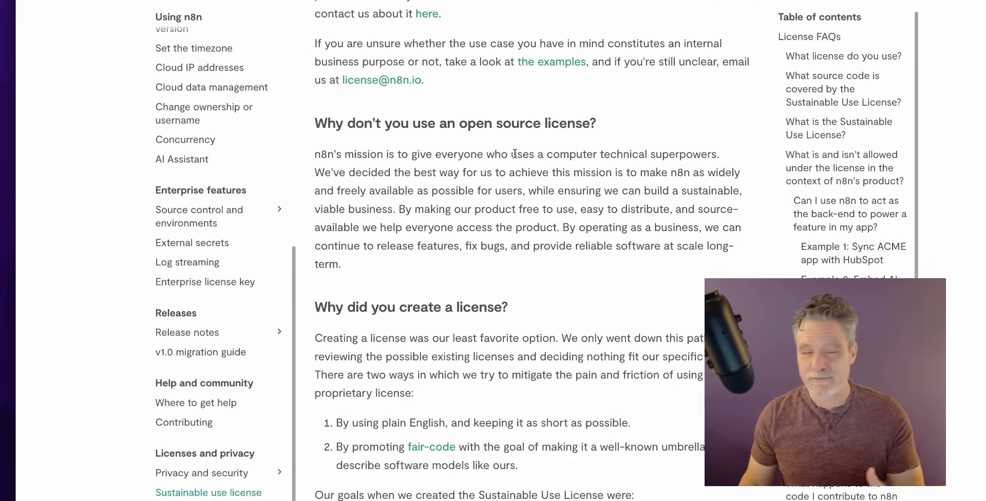
scroll(down, 3)
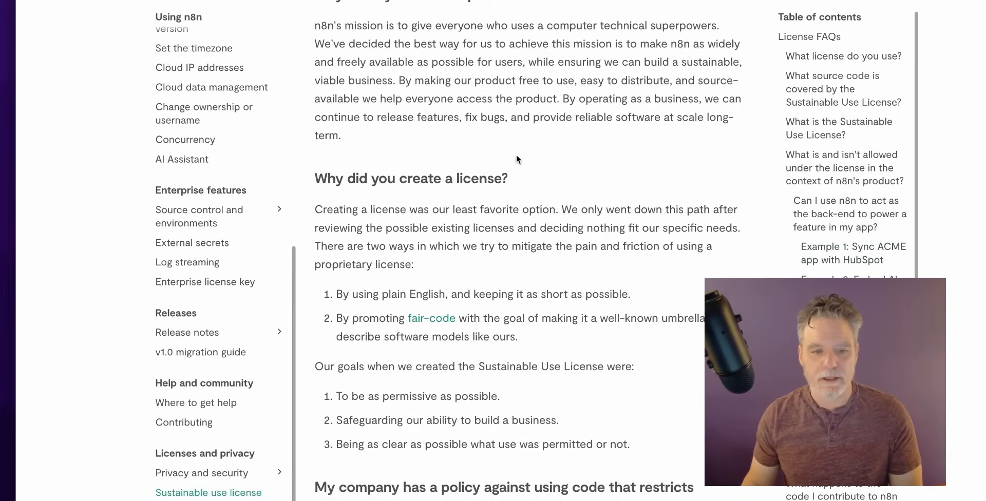
scroll(down, 3)
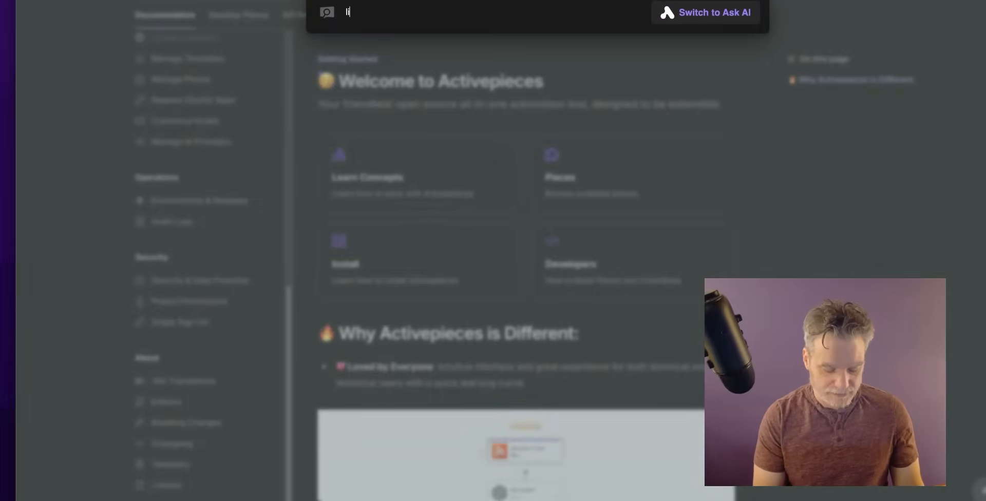
Search the docs for 'licen' and open the licensing result.
text(licens)
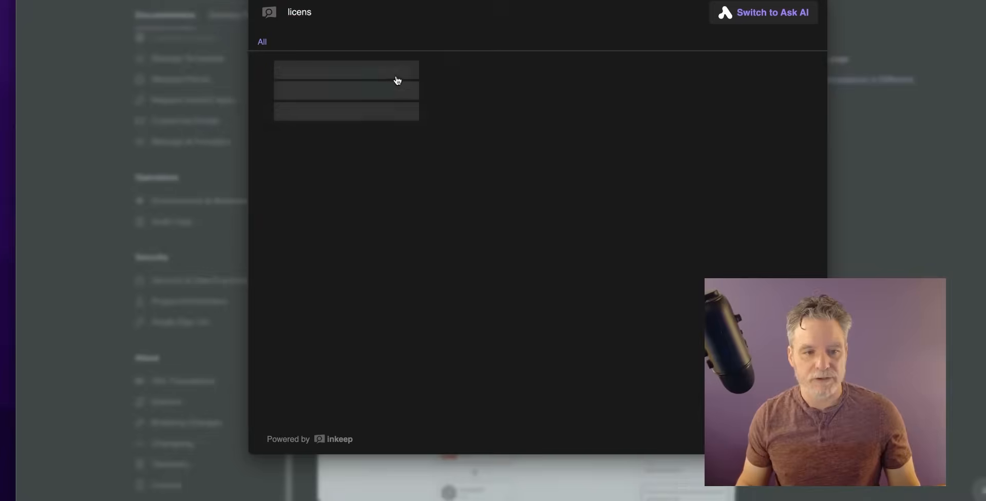
click(345, 71)
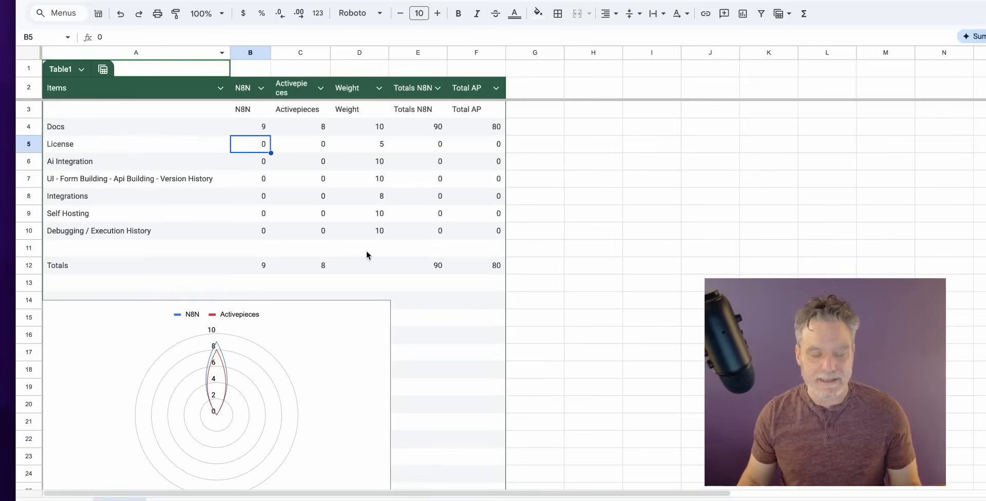
Enter 6 in cell B5 as n8n's License score.
text(6)
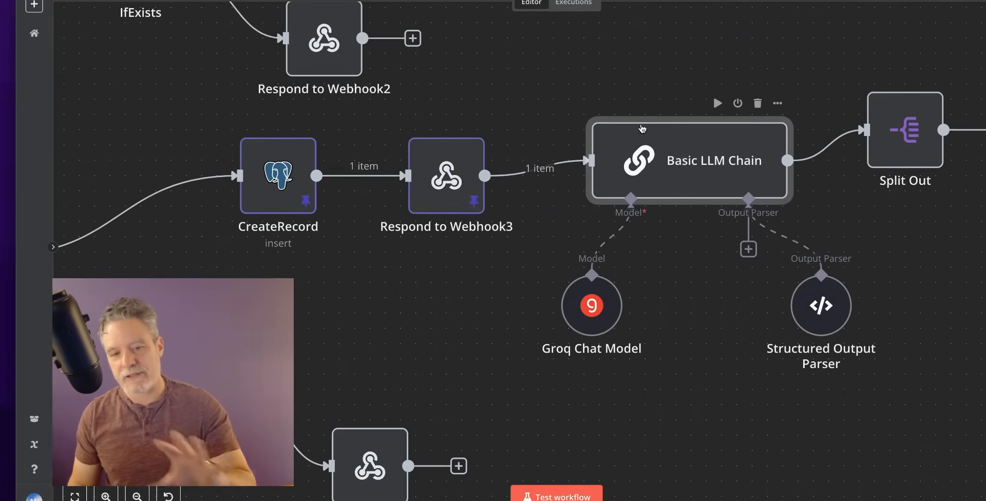
mouse_move(647, 133)
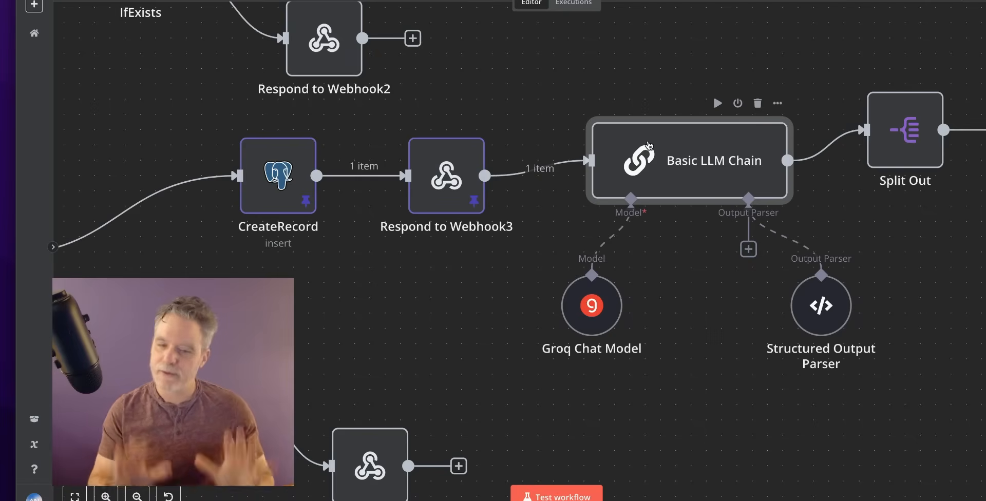
mouse_move(473, 68)
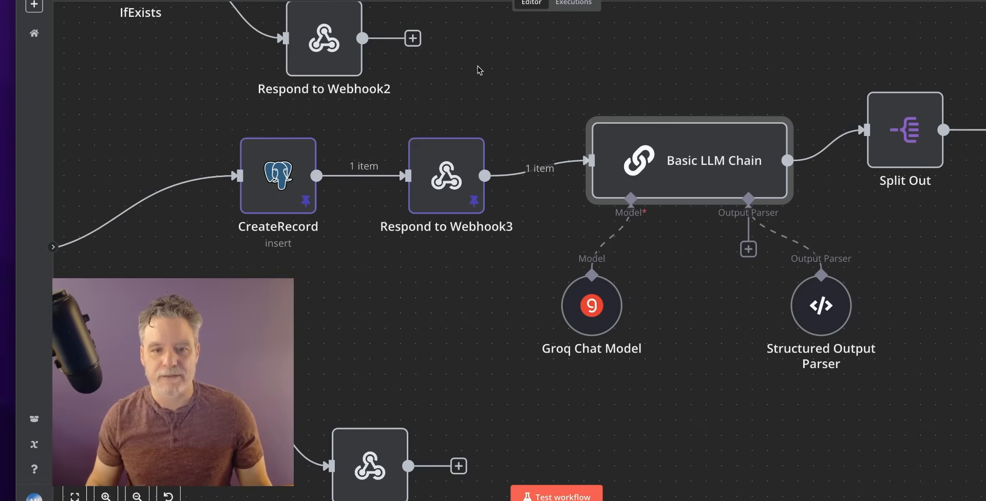
mouse_move(527, 93)
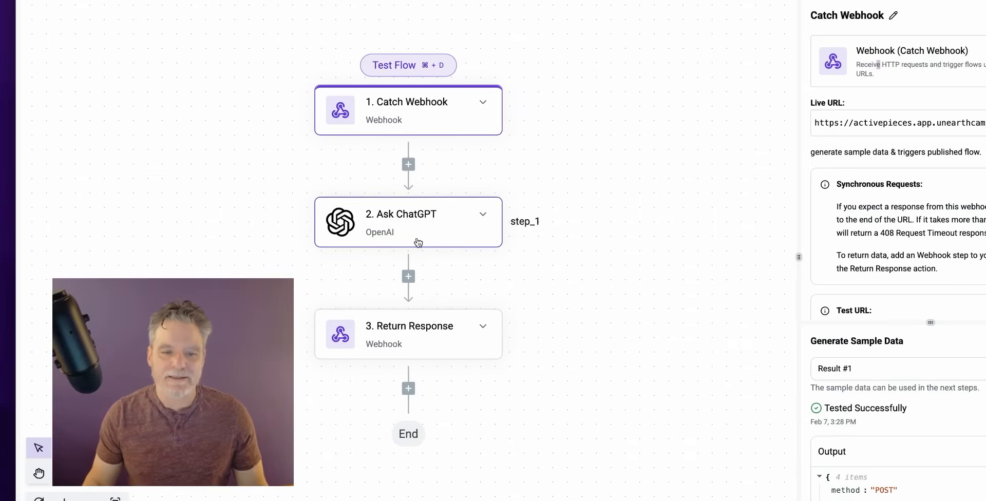
mouse_move(422, 246)
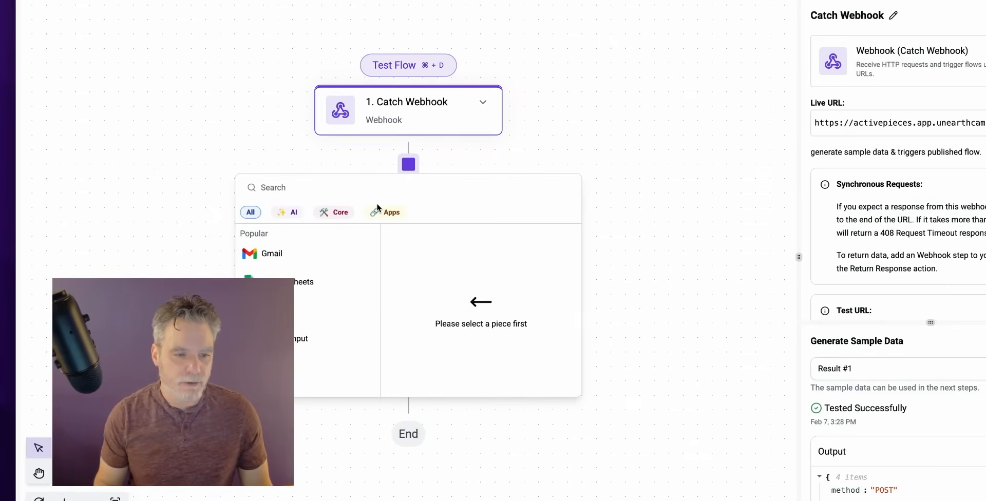
click(287, 212)
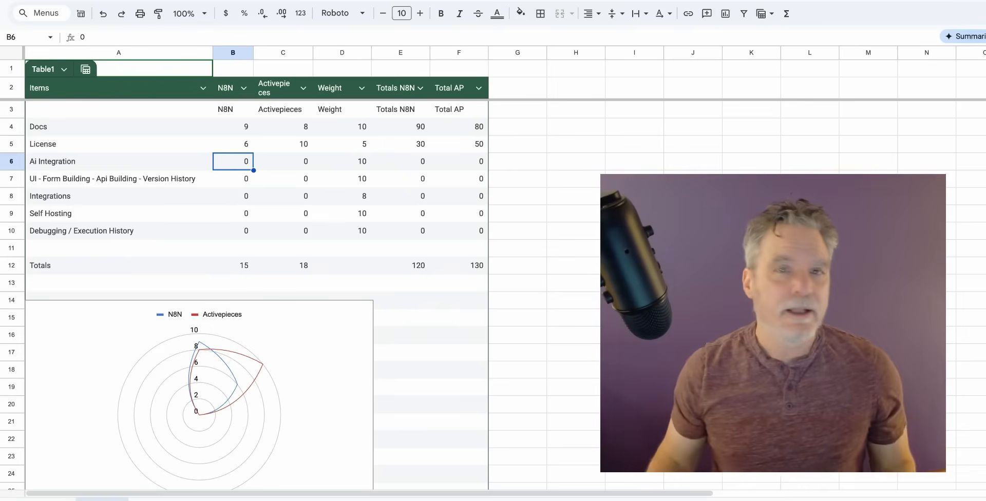
Enter Ai Integration scores of 9 in B6 and 8 in C6, then select B7.
click(232, 179)
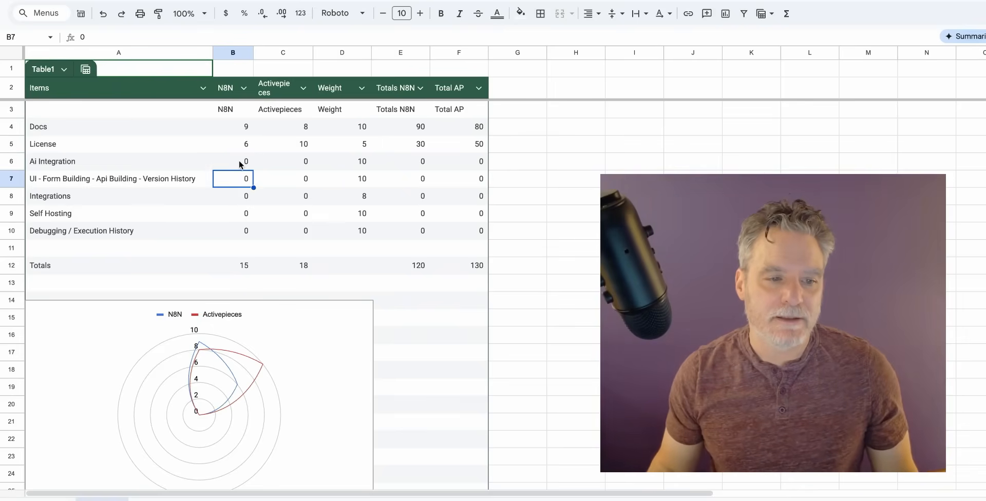
text(9)
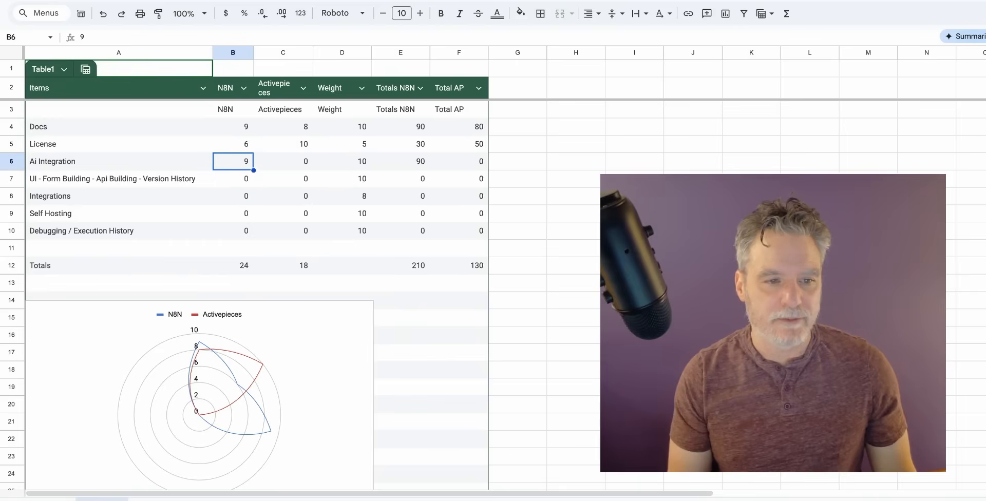
click(283, 162)
text(8)
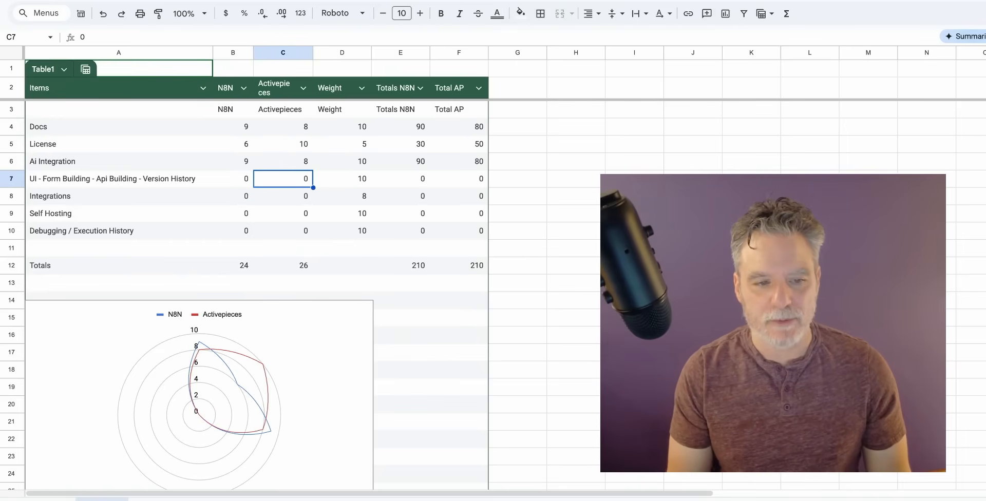
click(232, 179)
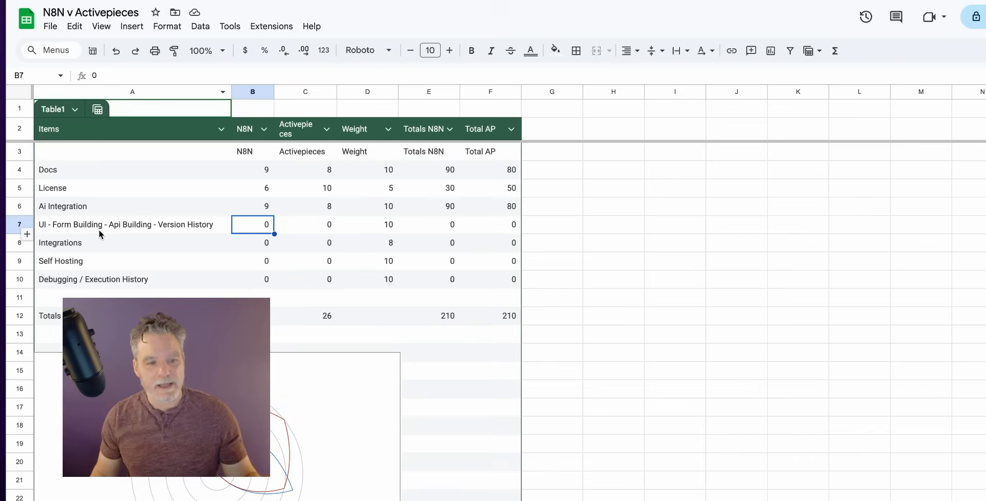
mouse_move(132, 229)
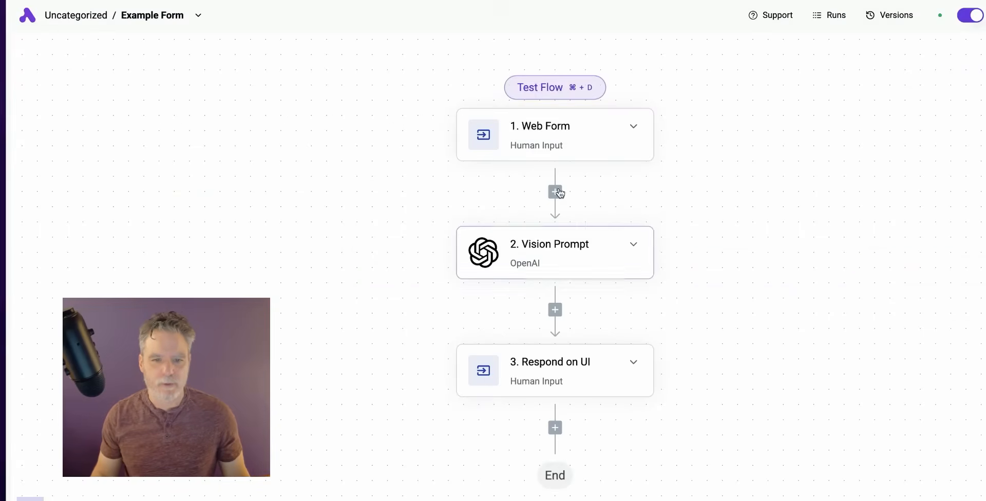
Open the Example Form flow's form URL to test it.
click(555, 88)
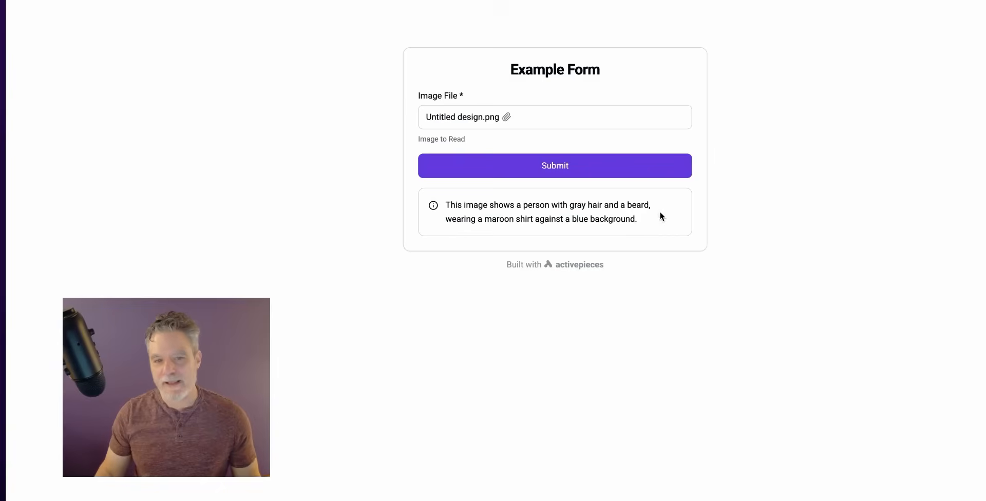
mouse_move(765, 31)
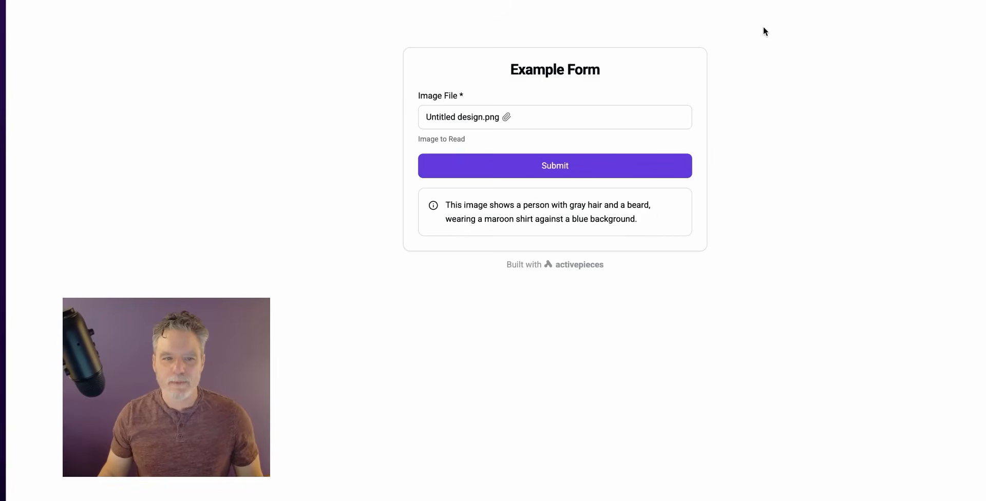
mouse_move(863, 7)
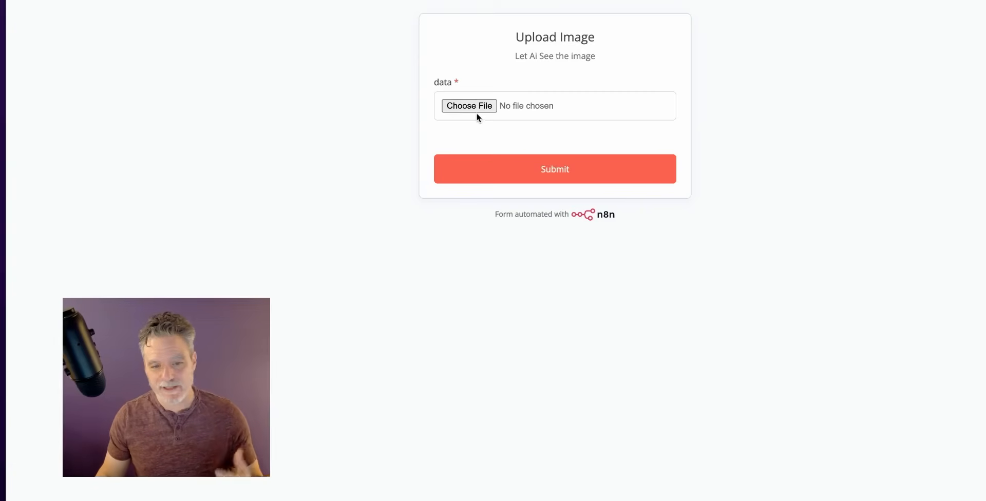
Attach Untitled design.png to the n8n Upload Image form and submit it.
click(469, 106)
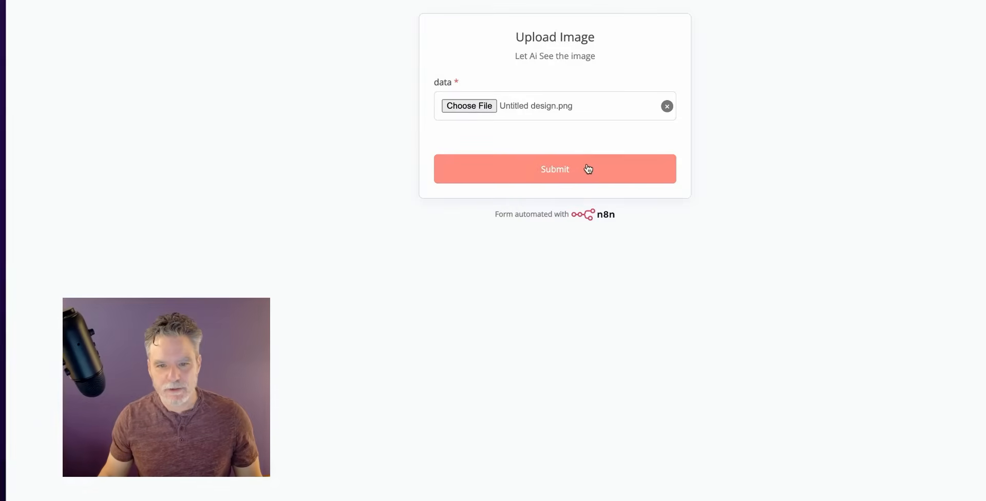
click(555, 169)
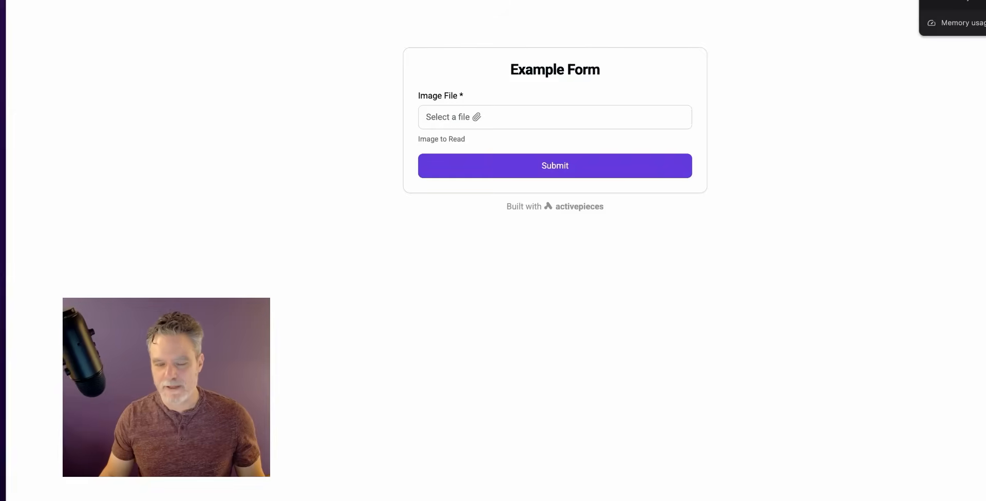
click(555, 165)
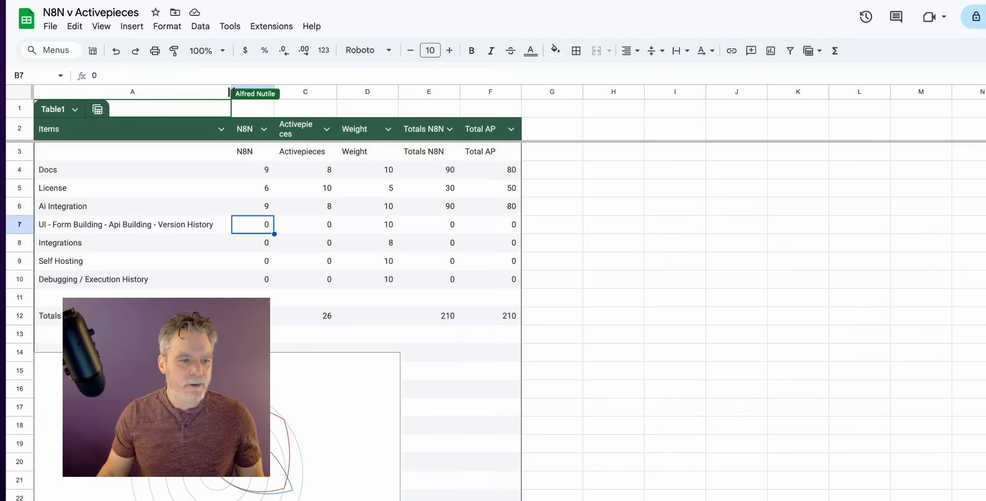
Open the Testing 01 flow and view its Catch Webhook trigger settings.
click(126, 225)
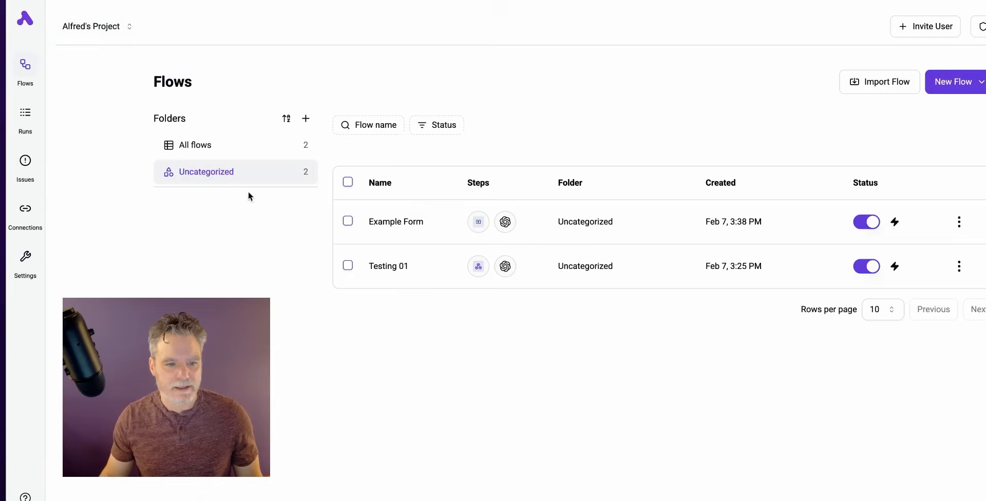
click(388, 266)
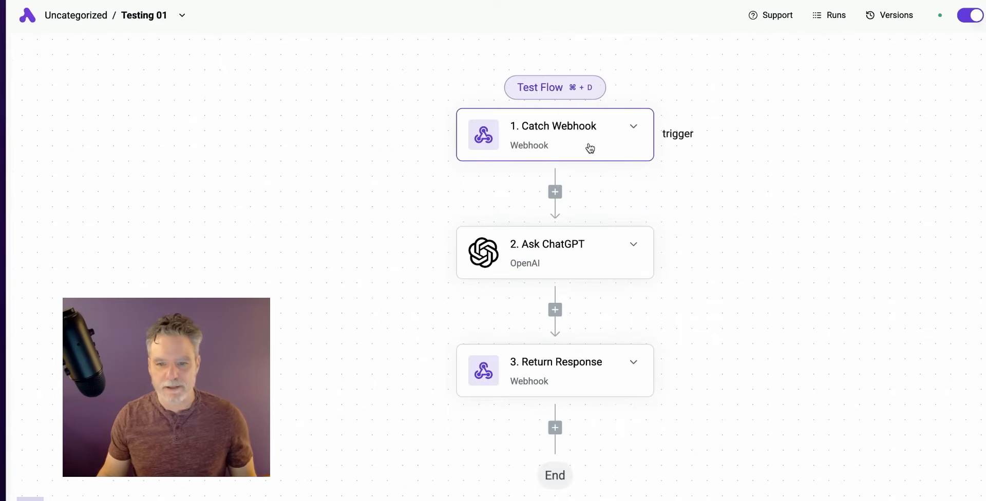
click(553, 135)
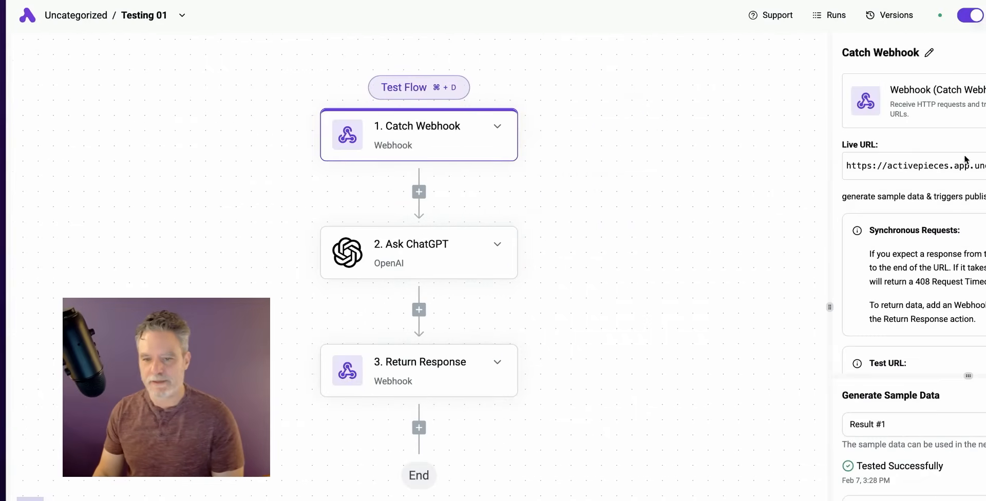
scroll(down, 3)
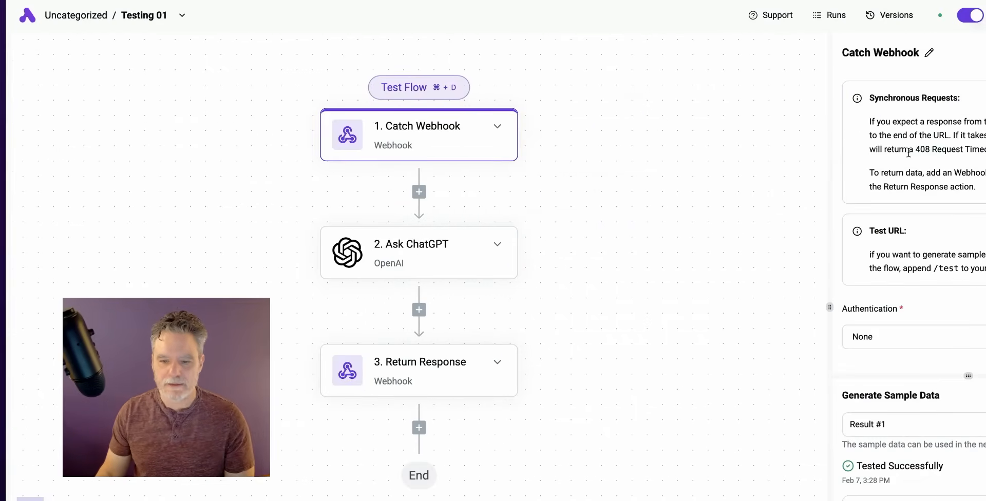
Inspect the Return Response and Ask ChatGPT steps, then revisit the Catch Webhook settings.
click(431, 378)
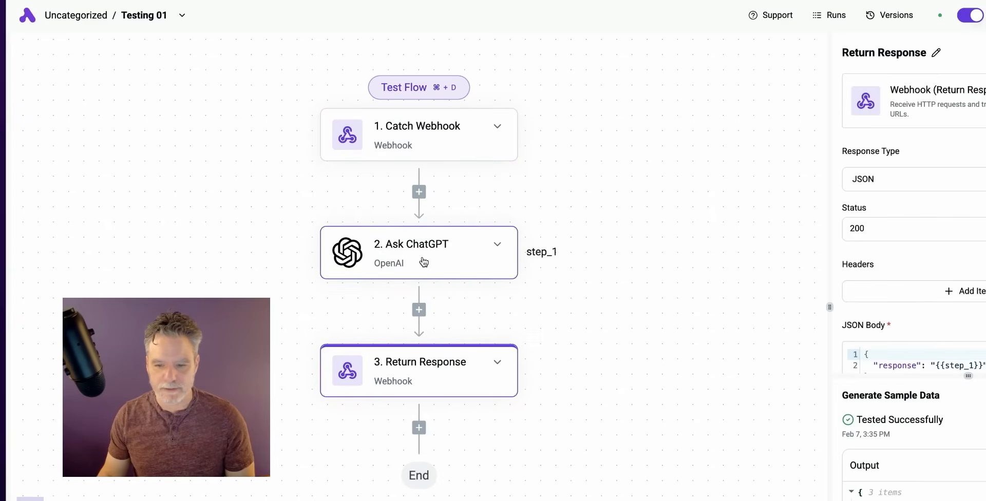
click(418, 252)
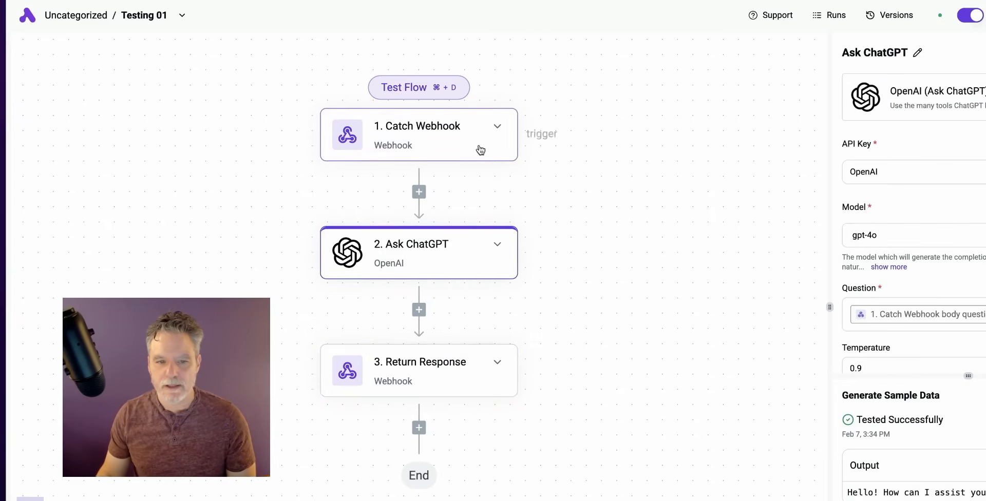
click(419, 135)
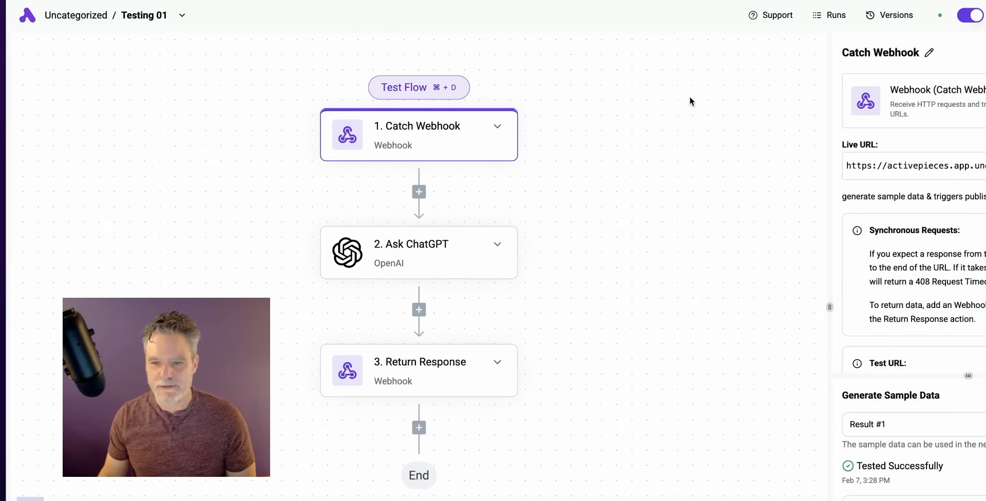
scroll(down, 3)
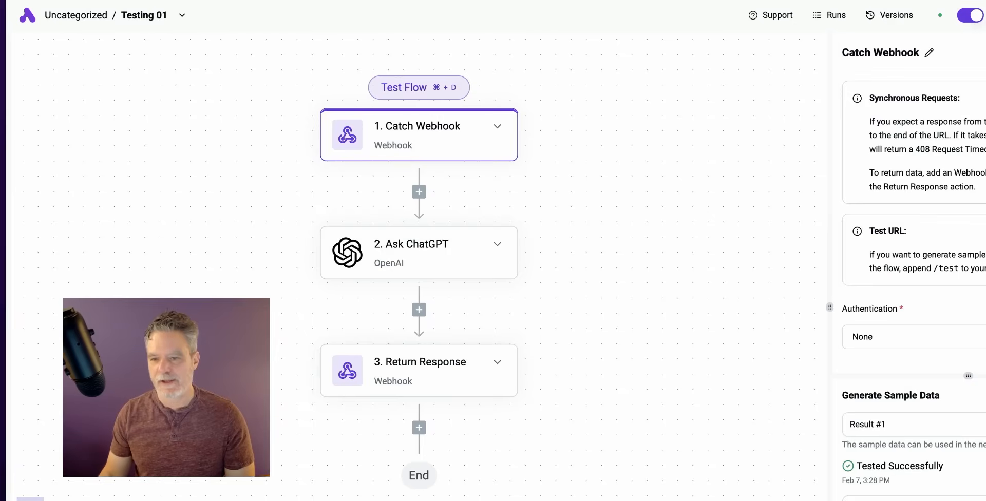
click(921, 337)
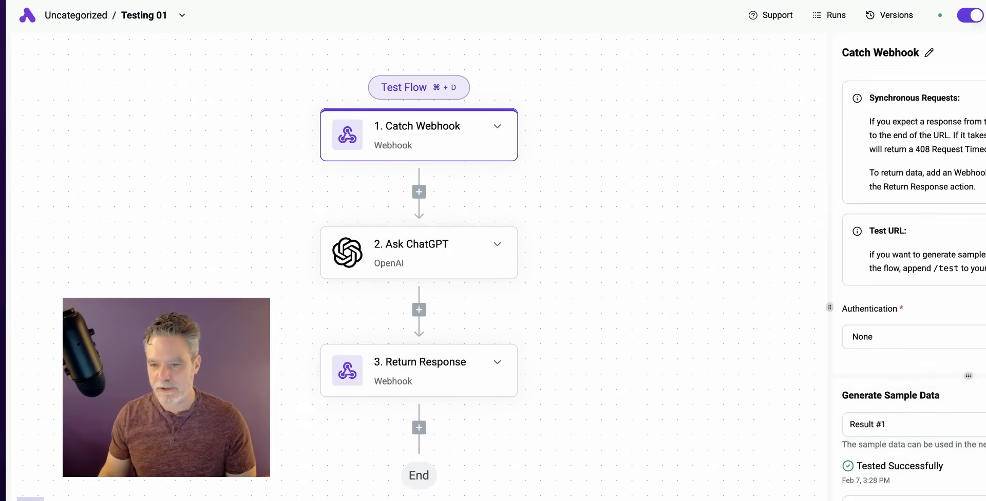
mouse_move(777, 28)
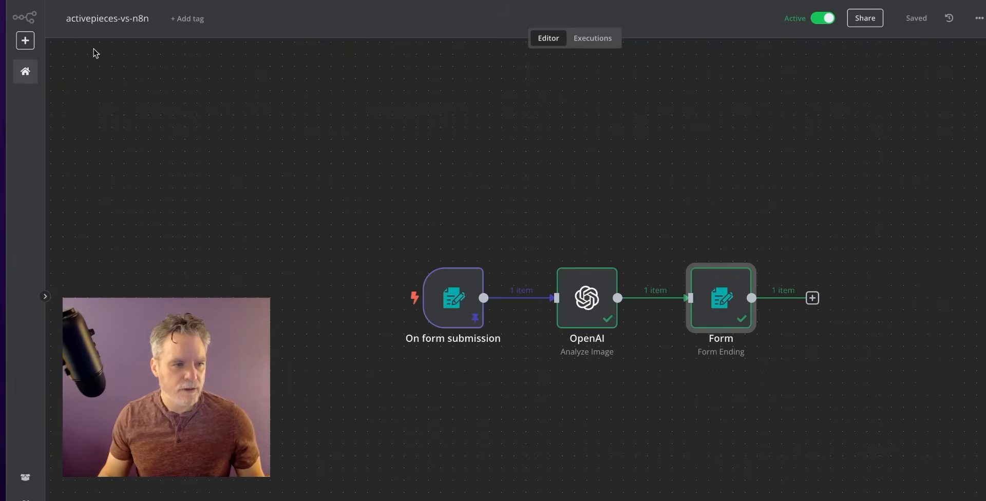
Open n8n's crud workflow from the overview and inspect its Postgres node.
click(25, 71)
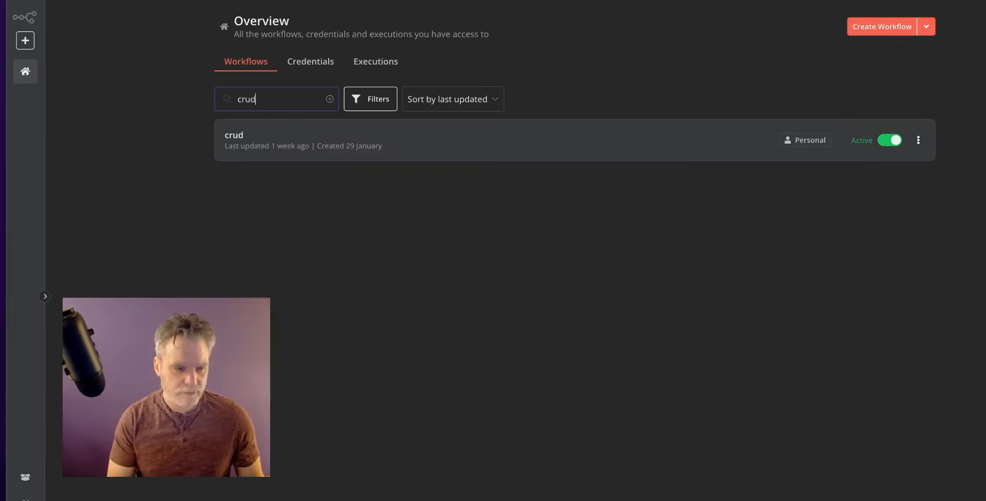
click(234, 135)
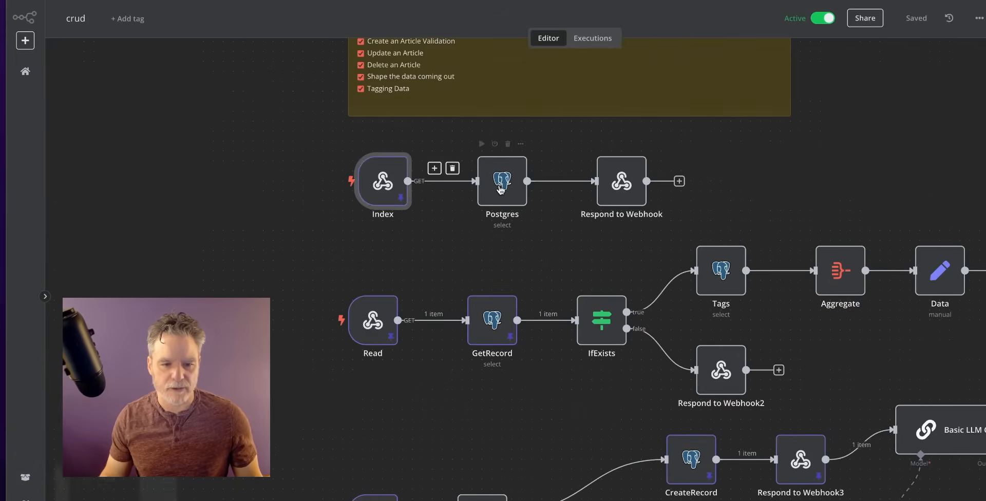
double_click(621, 180)
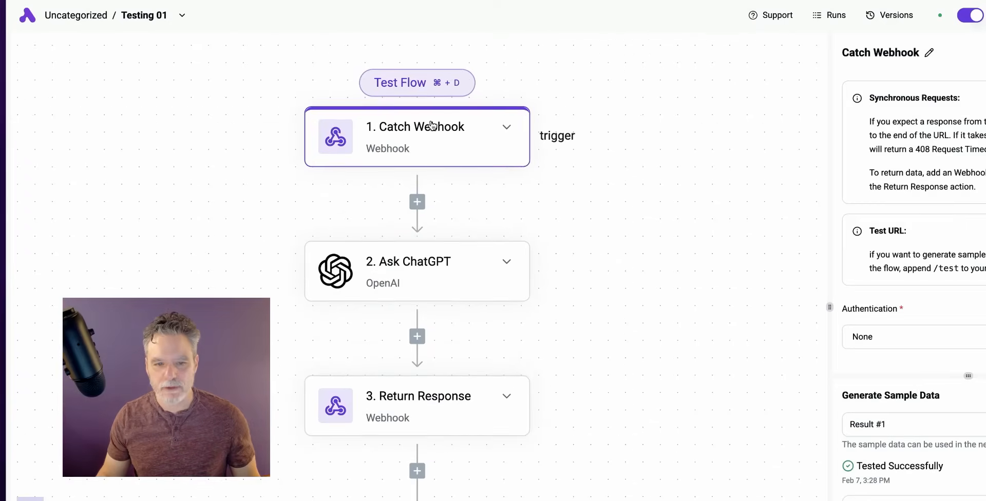
Open the Example Form flow's version history and view Version 1 read-only.
click(427, 402)
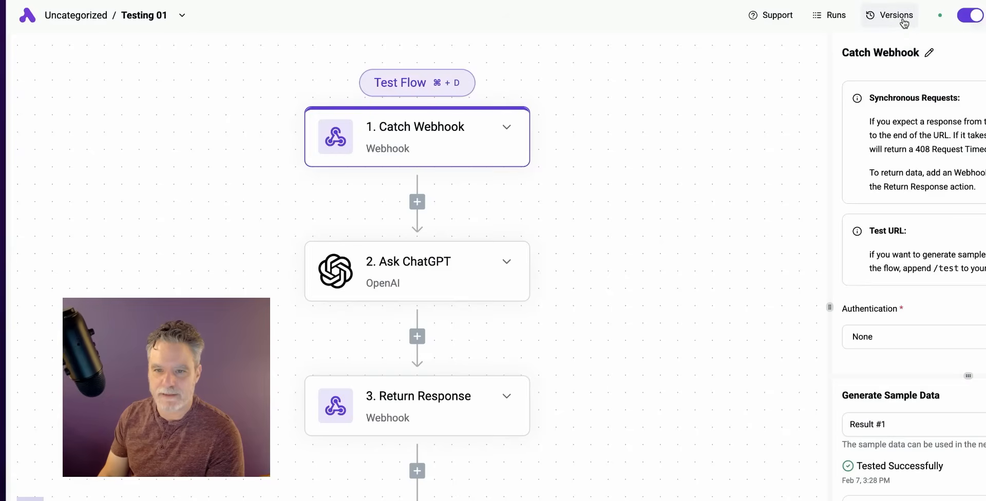
click(896, 15)
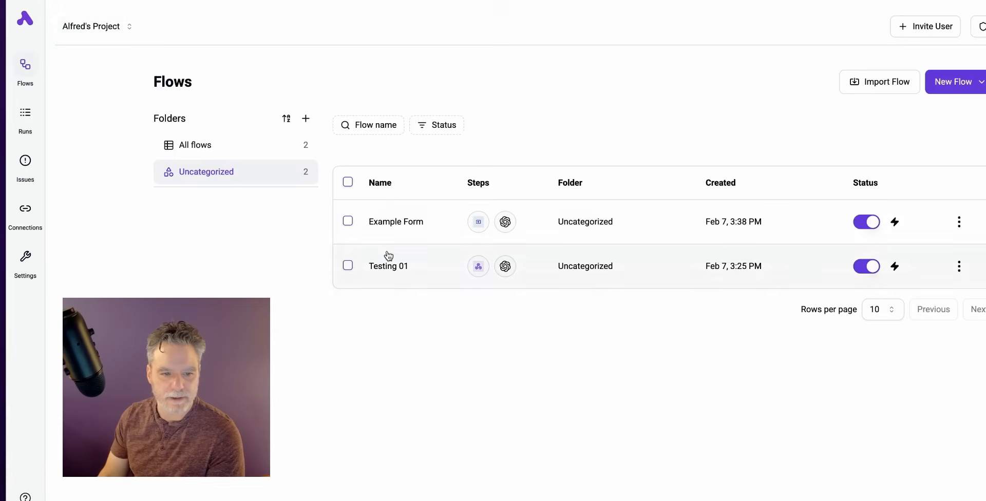
click(396, 222)
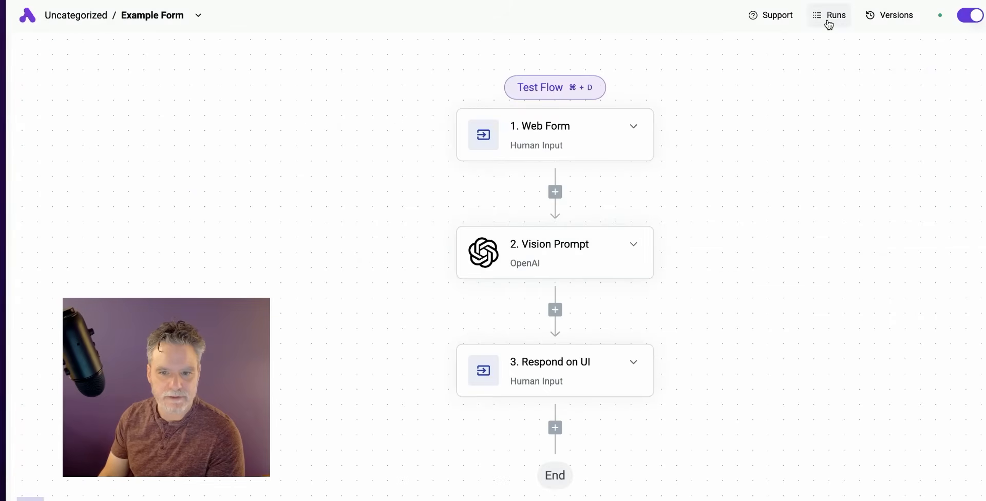
click(896, 15)
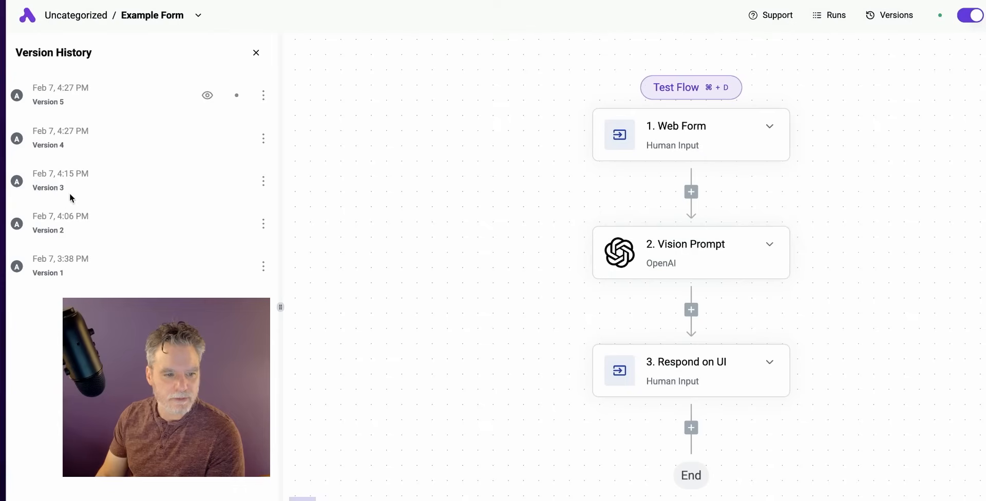
click(263, 266)
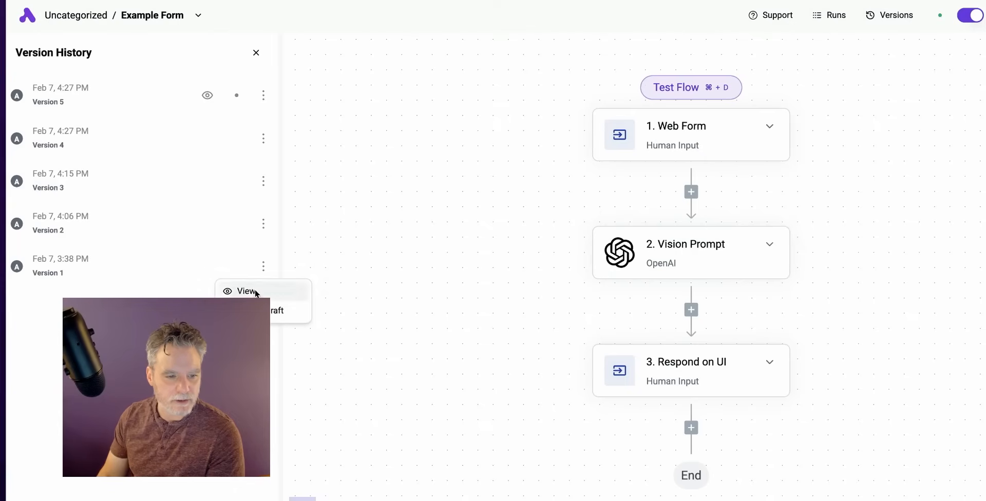
click(244, 291)
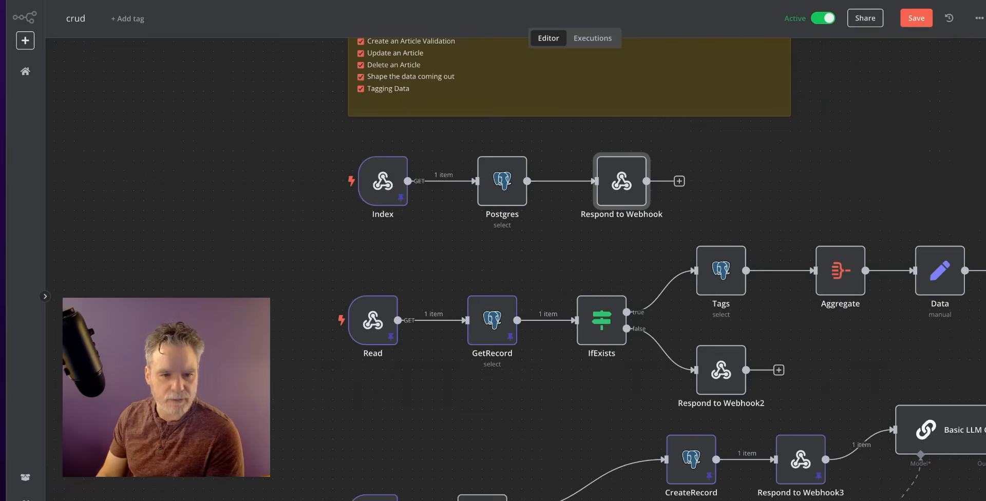
Show the crud workflow's saved-version history with the Feb 9 version.
click(977, 18)
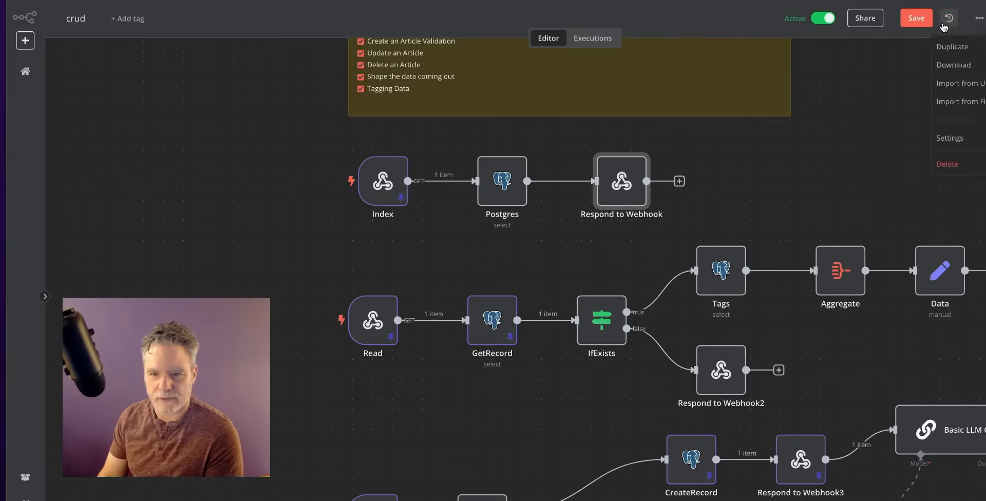
click(916, 18)
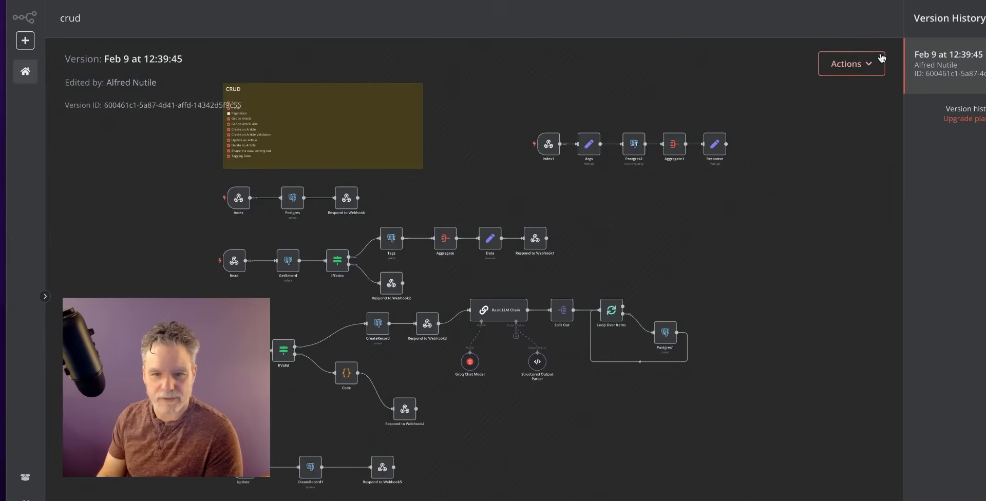
mouse_move(966, 62)
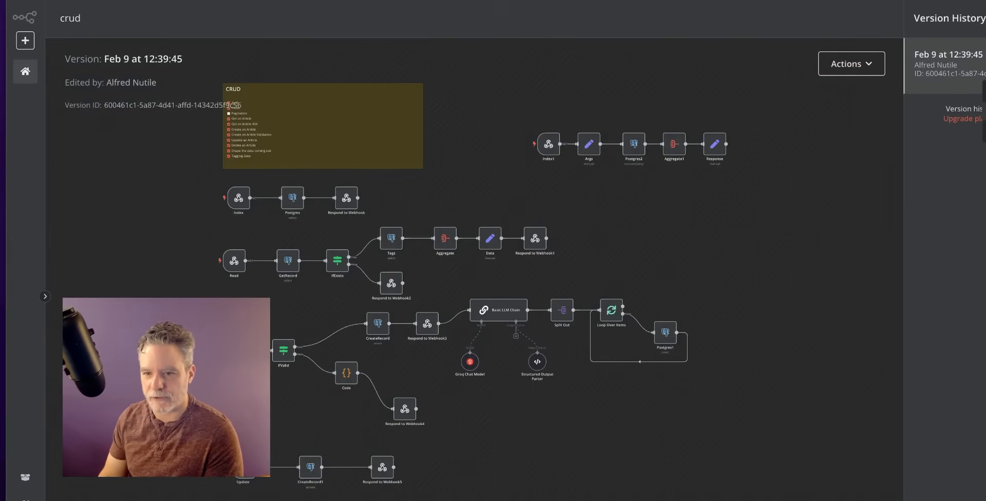
click(852, 64)
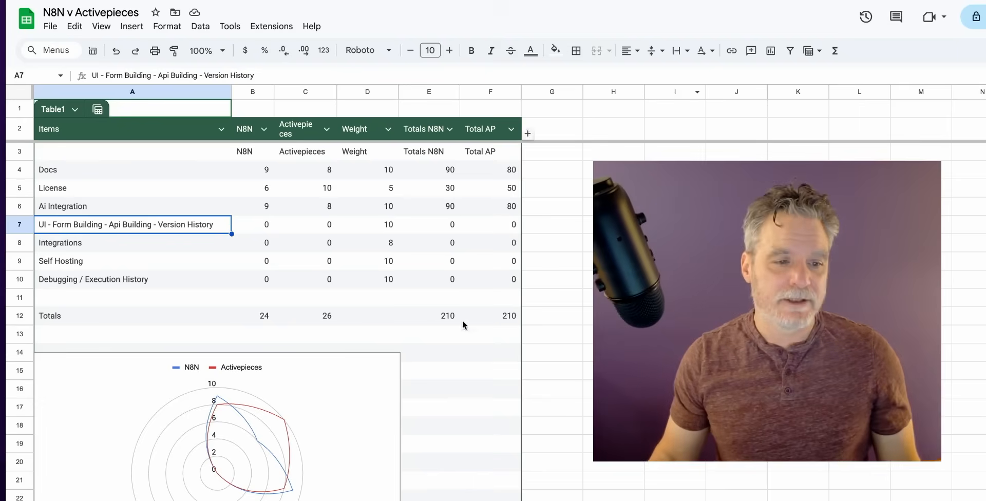
Return to the read-only Activepieces version with Web Form, Vision Prompt and Return Response.
click(253, 242)
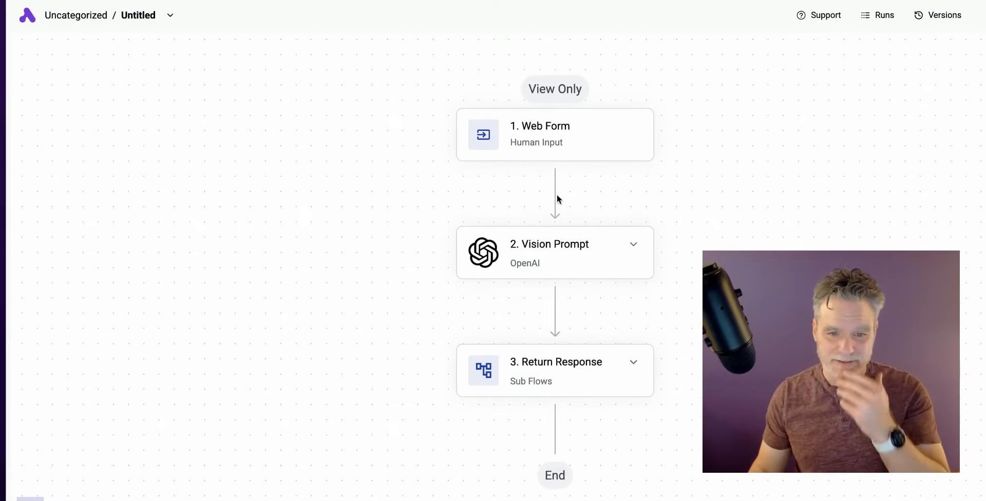
Leave the read-only version and browse the piece catalogue for a step after Web Form.
click(555, 252)
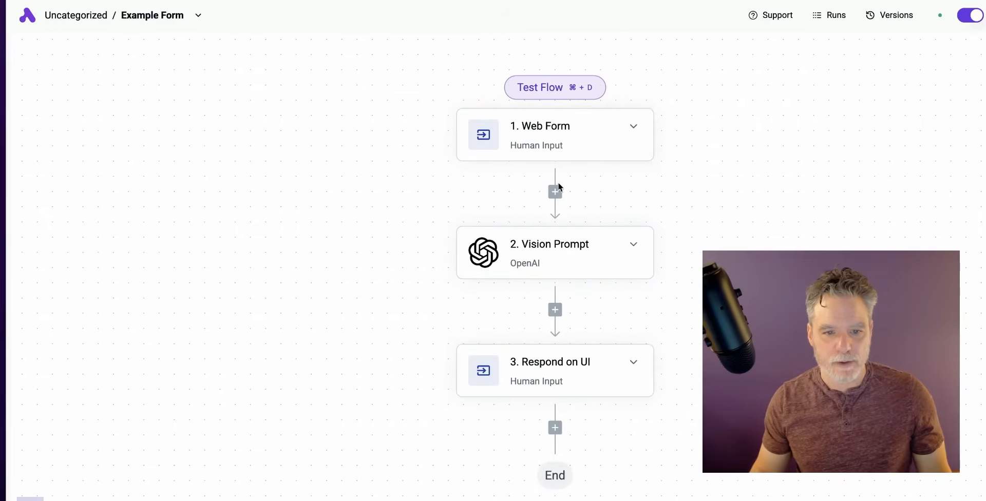
click(555, 191)
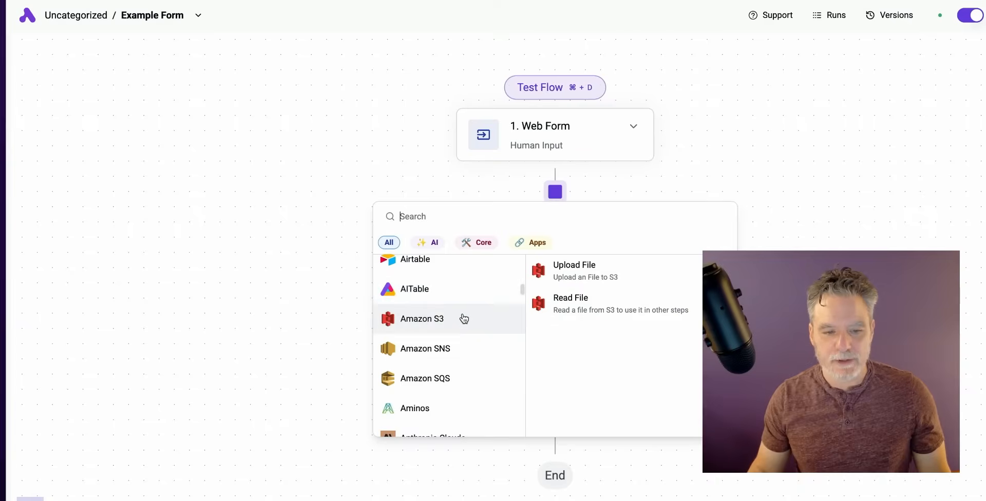
scroll(down, 3)
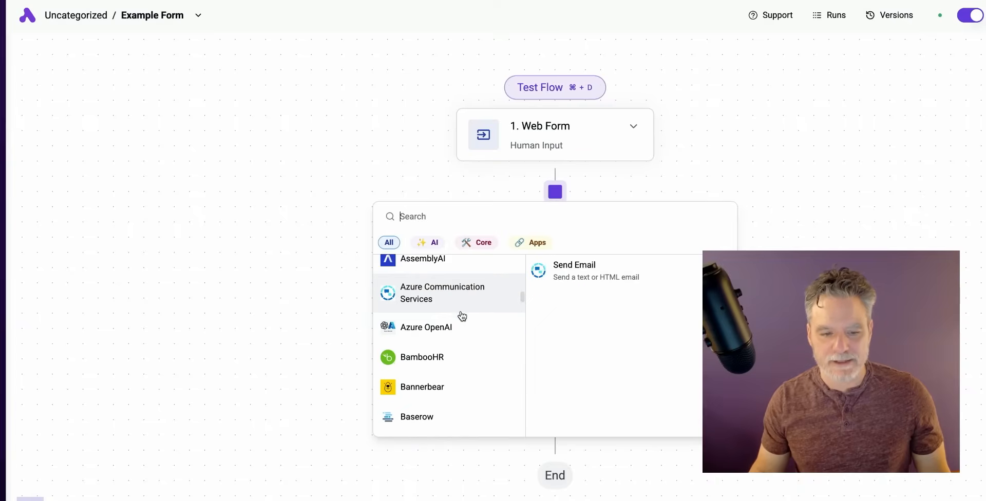
scroll(down, 3)
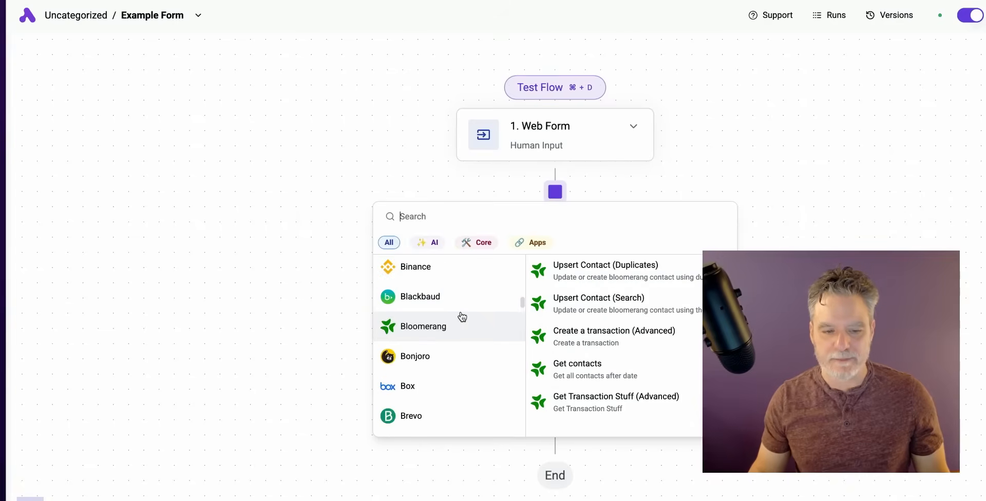
scroll(down, 3)
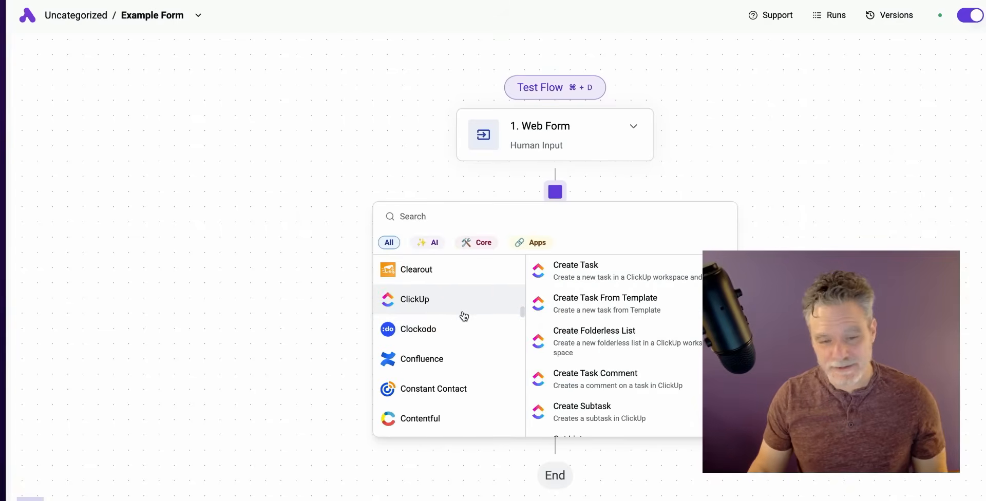
click(418, 329)
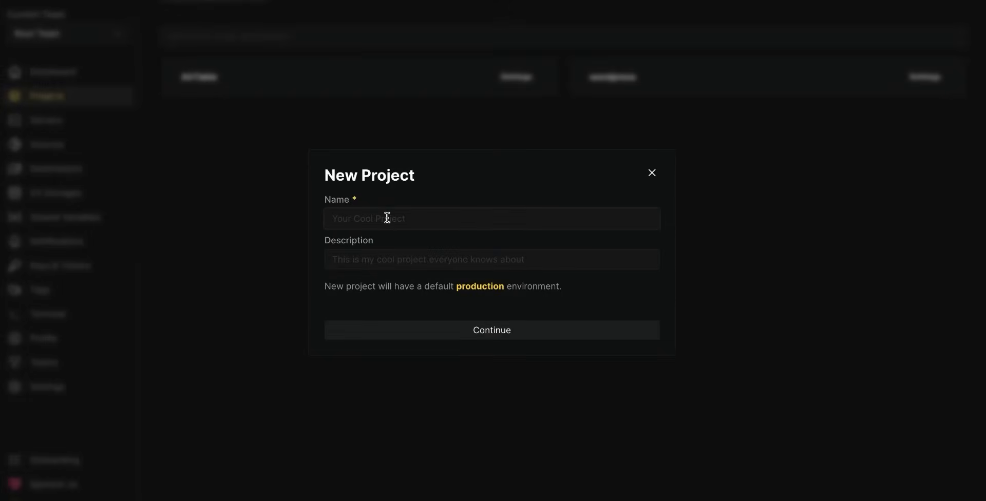
Create project 'Activepieces' with the Activepieces stack, renaming the service to activepieces-dailyai.
text(Active)
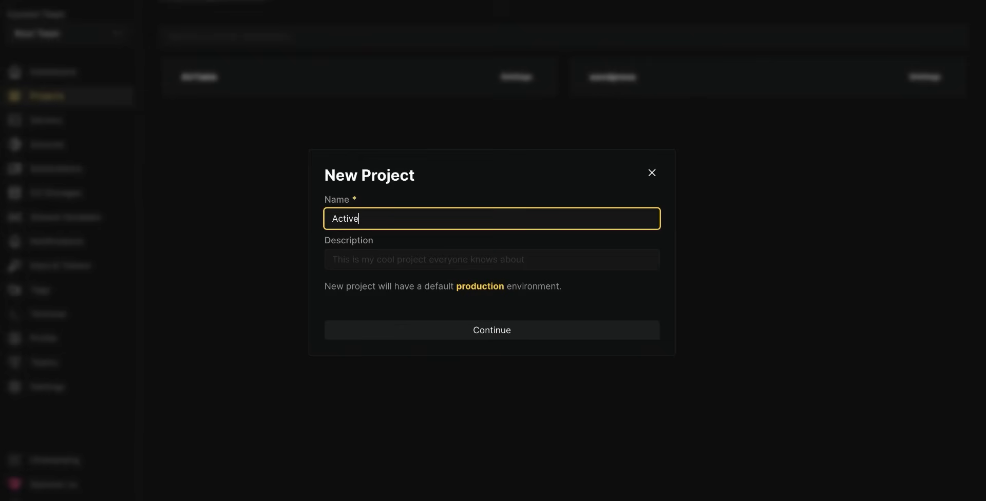
text(pieces)
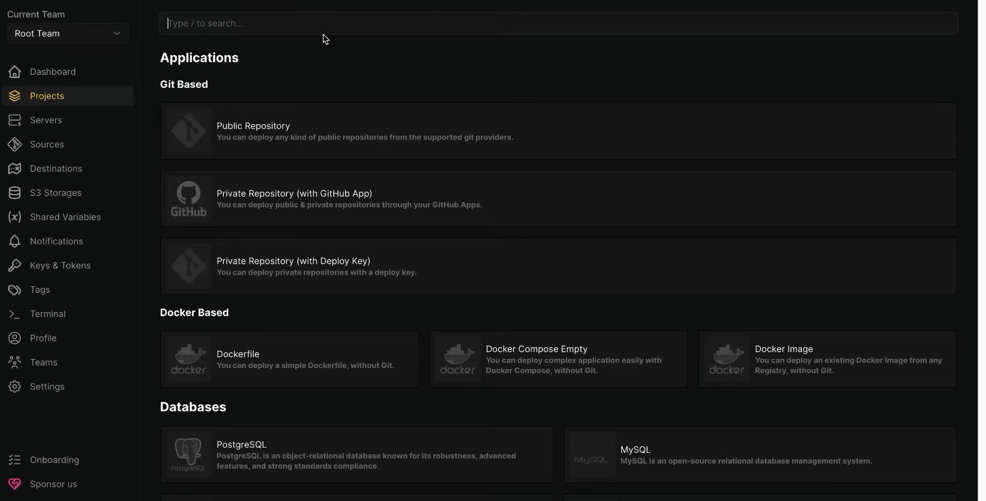
text(active)
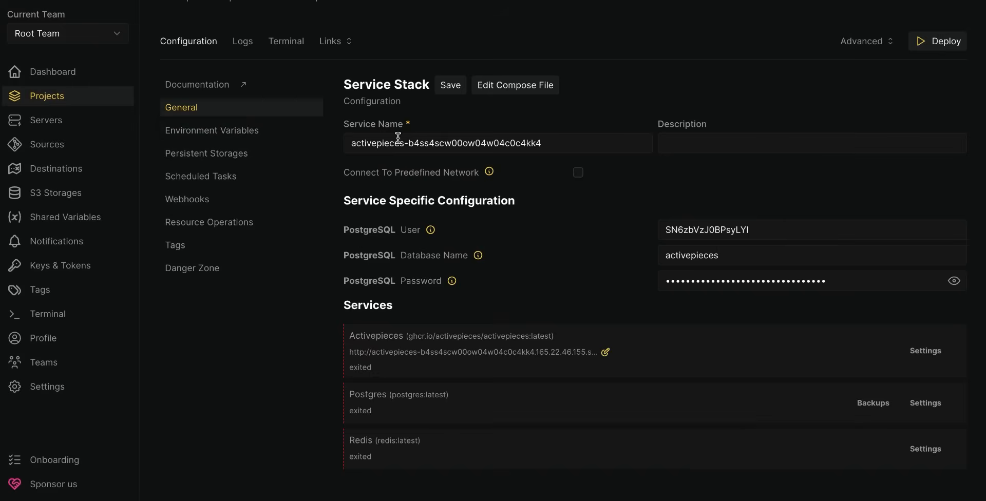
triple_click(445, 143)
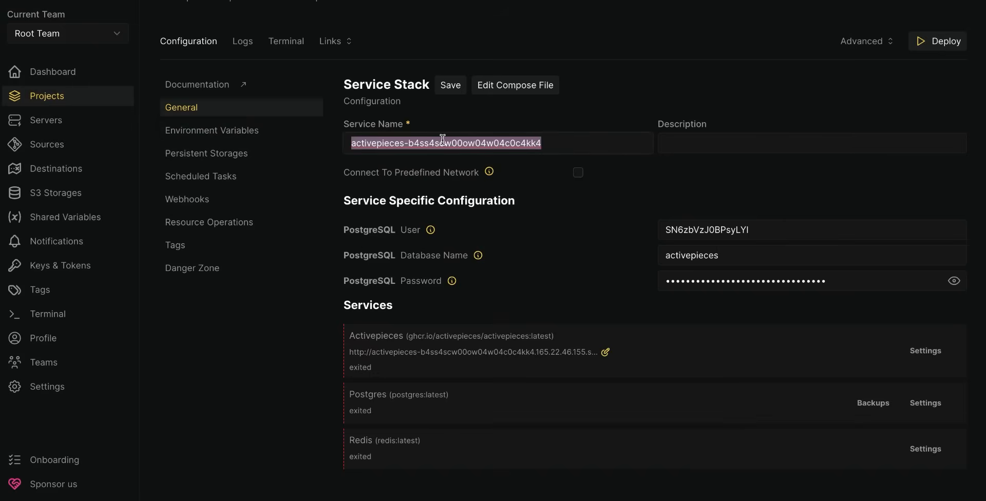
click(403, 143)
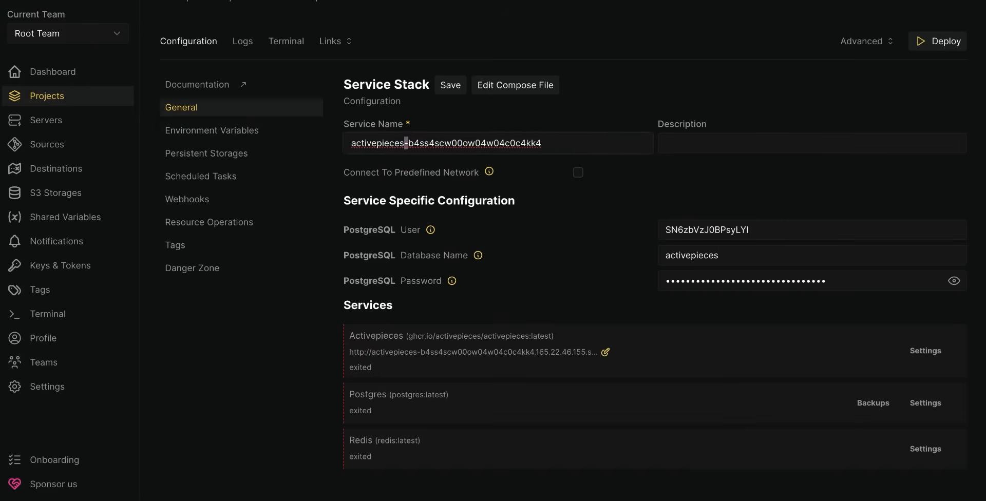
text(activepieces-dailyai)
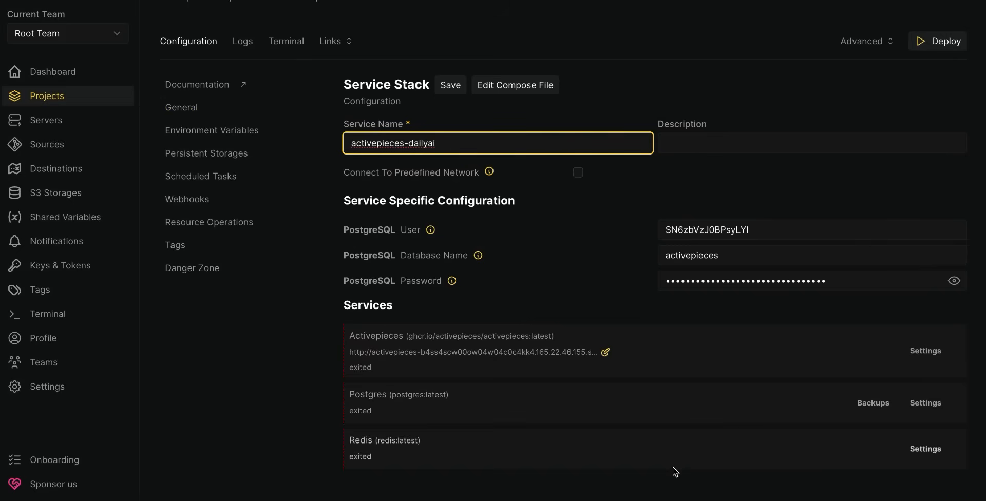
click(938, 41)
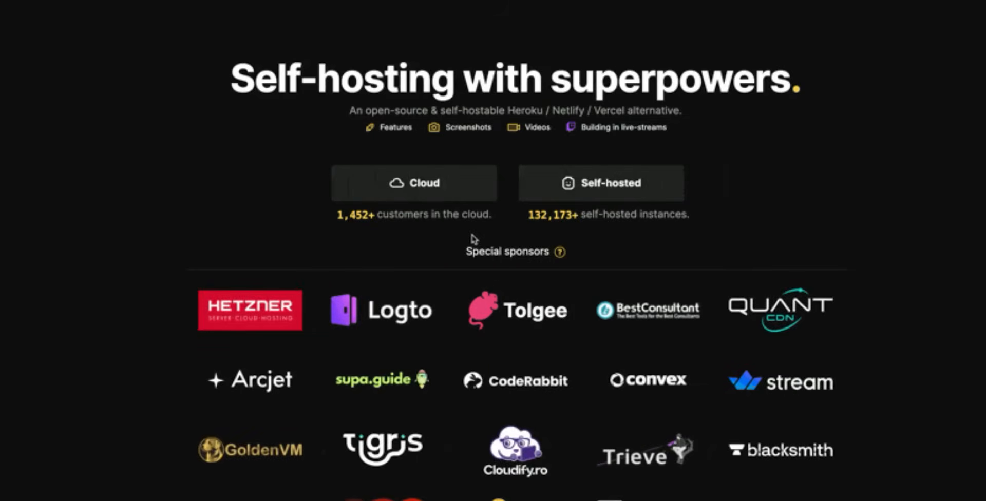
Scroll the Coolify homepage to the 'Self-hosting in general' benefits section.
scroll(down, 3)
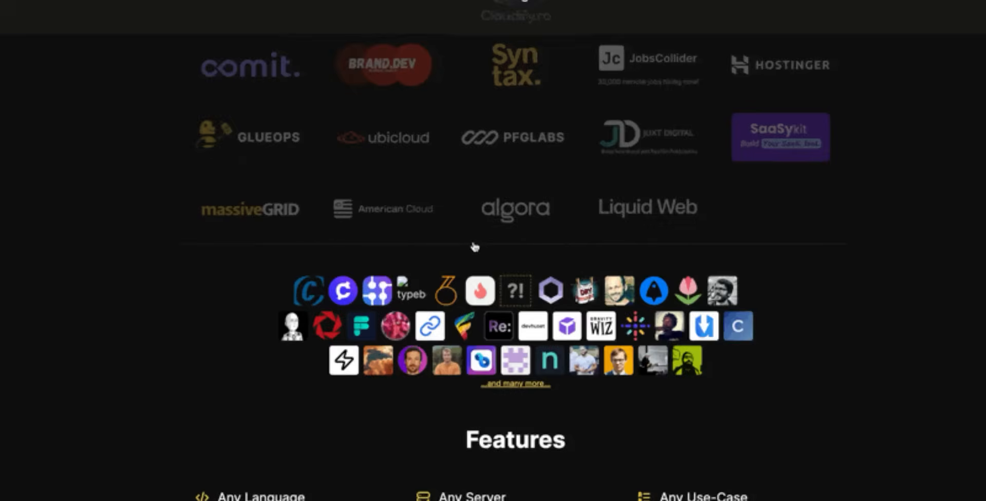
scroll(up, 3)
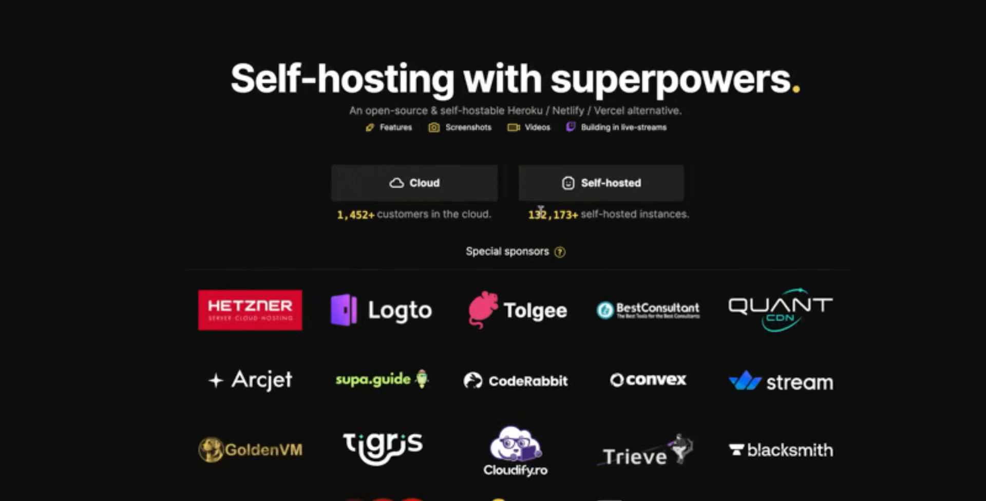
scroll(down, 3)
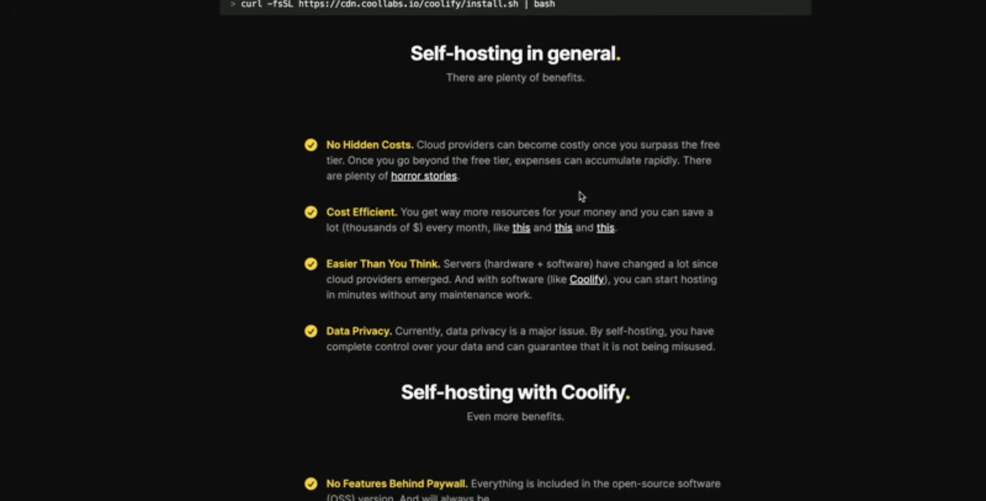
scroll(up, 3)
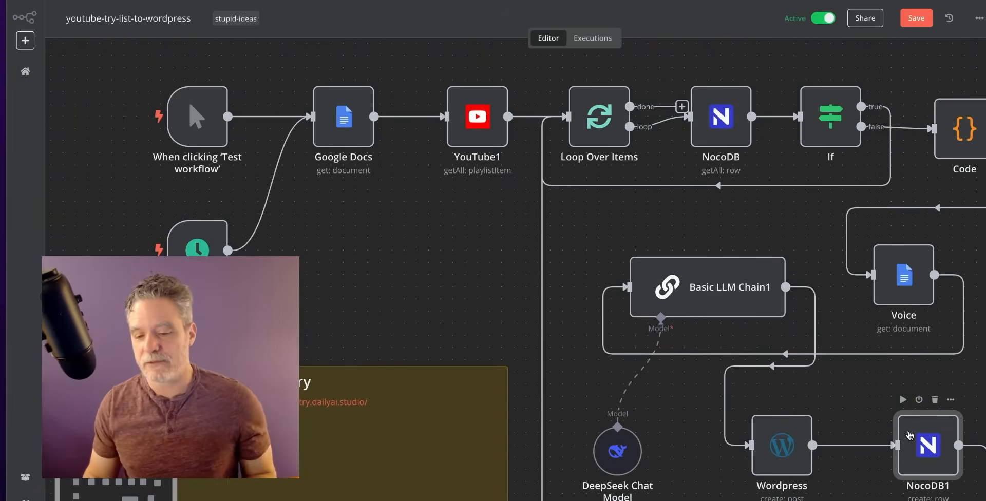
mouse_move(919, 427)
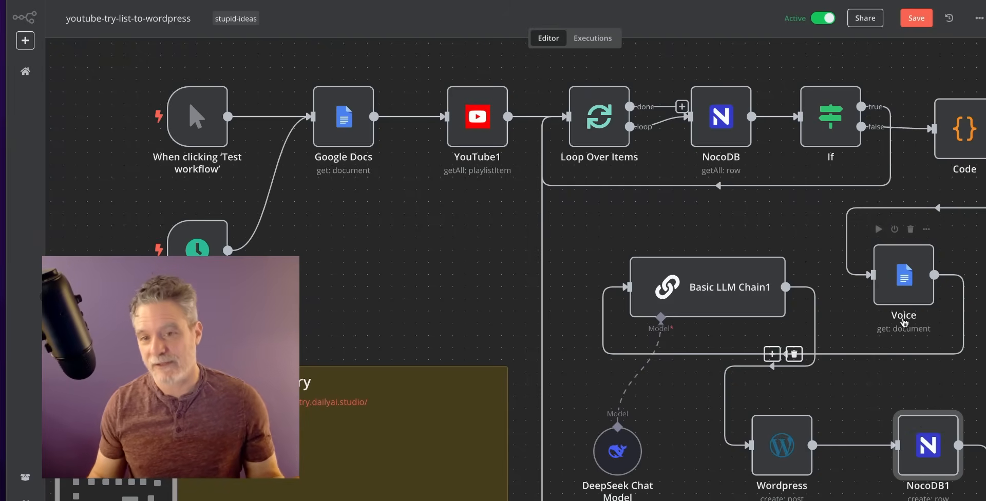
mouse_move(865, 18)
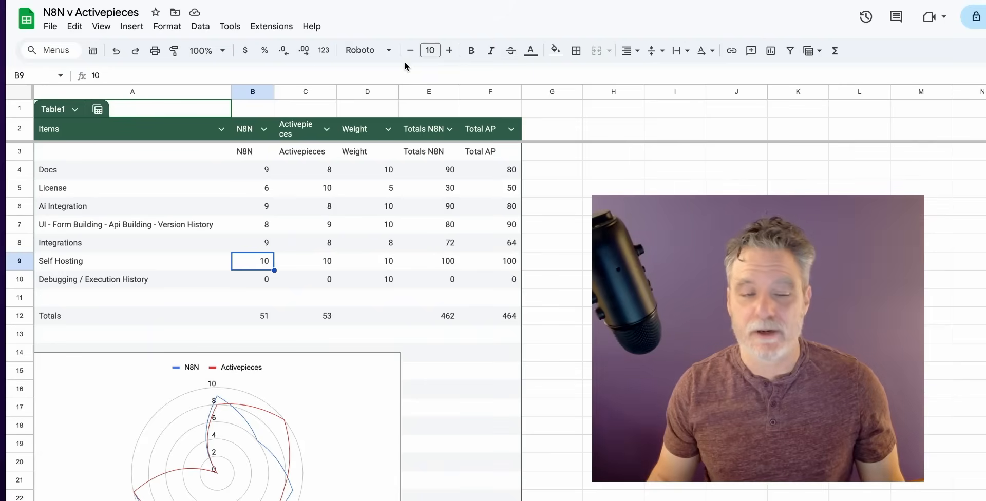
mouse_move(313, 289)
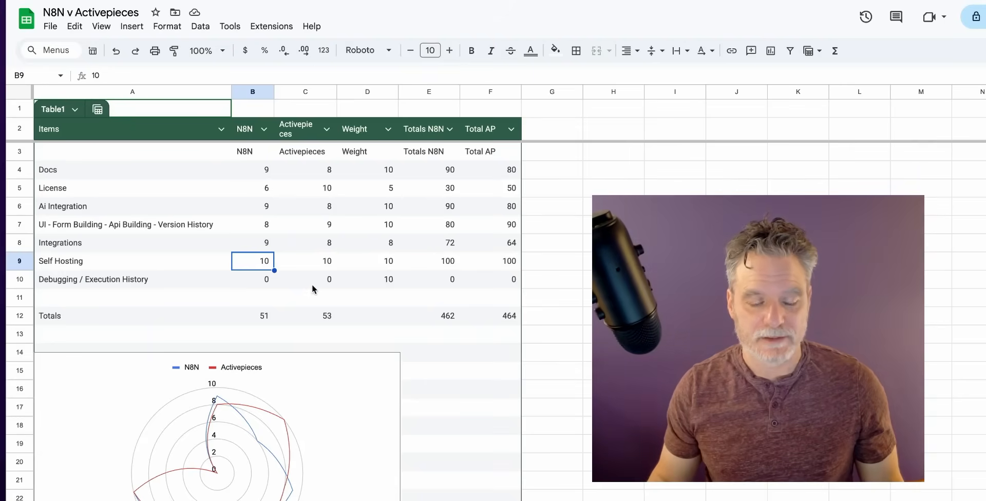
click(305, 279)
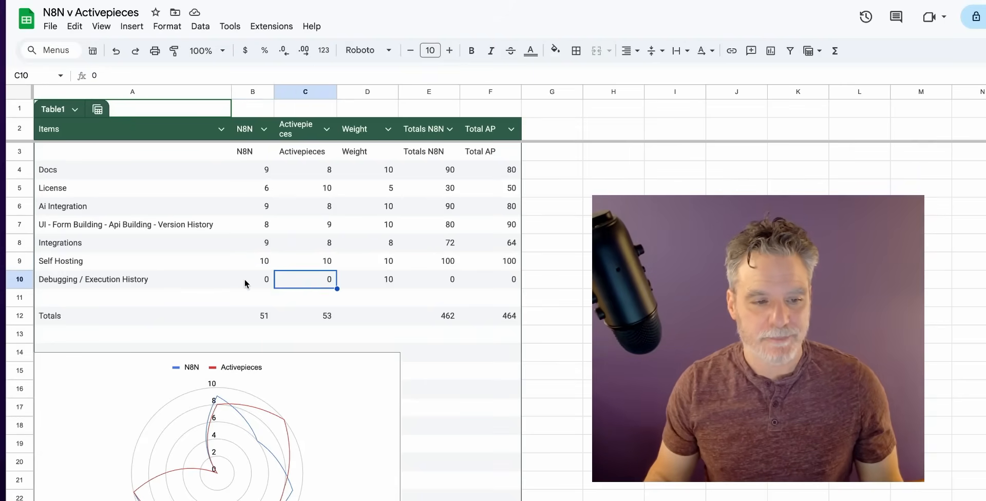
click(252, 279)
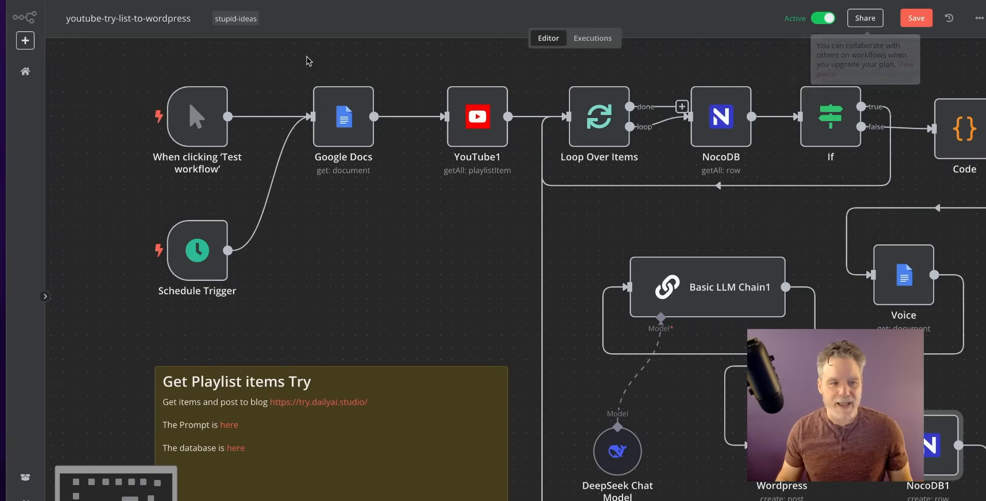
Review the 9 Feb 09:00:37 successful execution, then save changes when leaving.
click(592, 38)
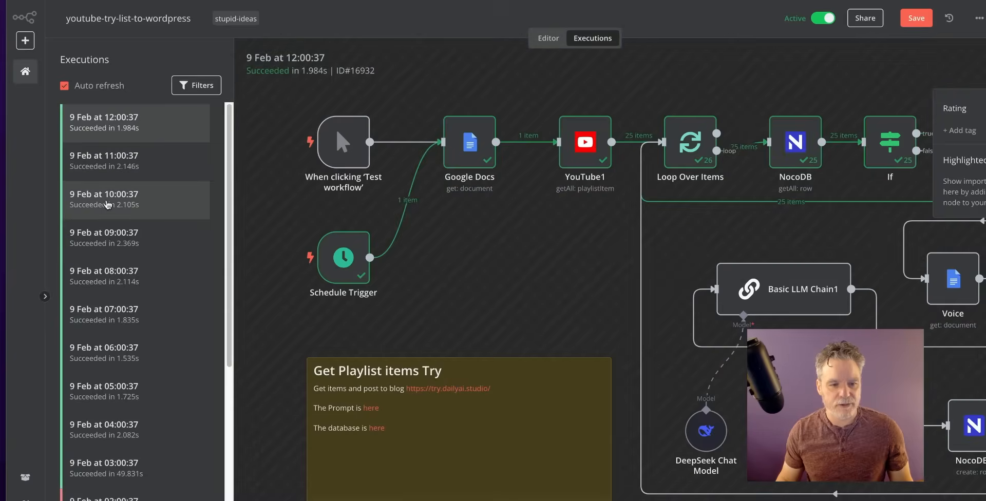
click(129, 238)
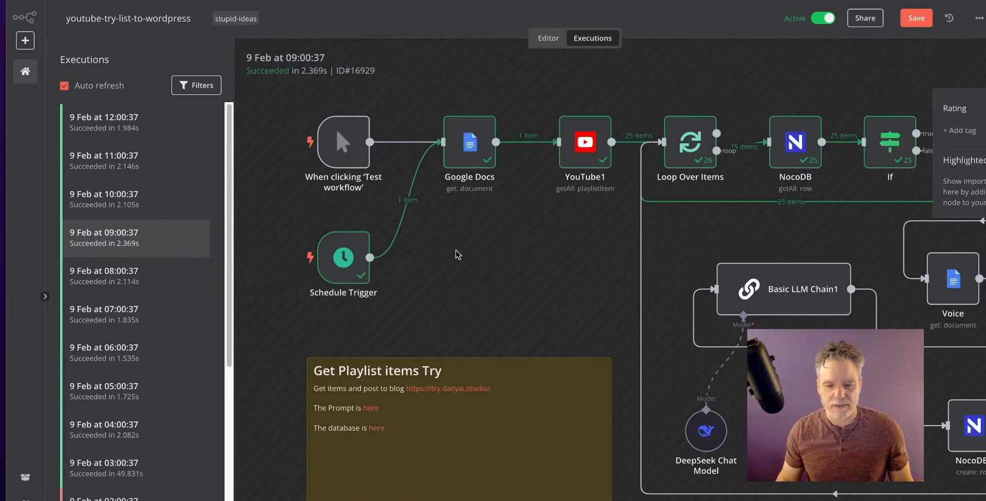
mouse_move(587, 144)
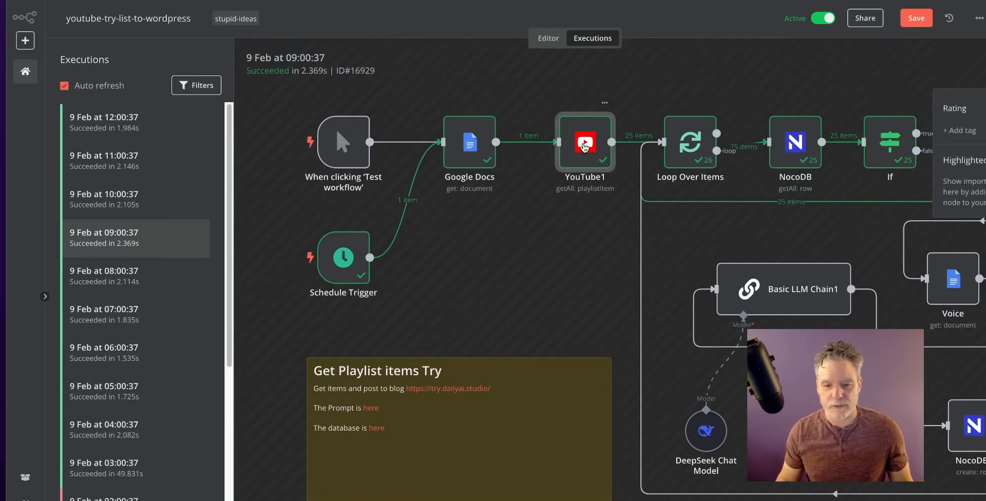
mouse_move(707, 129)
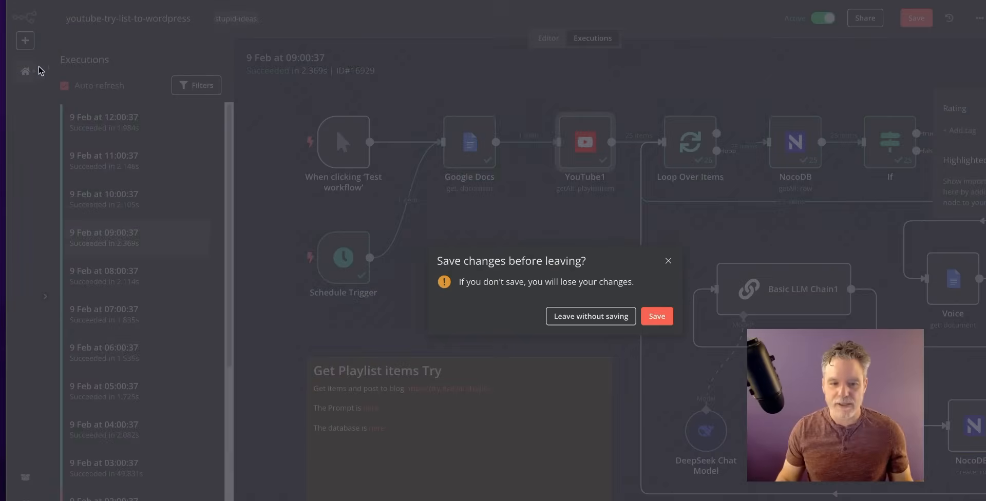
mouse_move(656, 329)
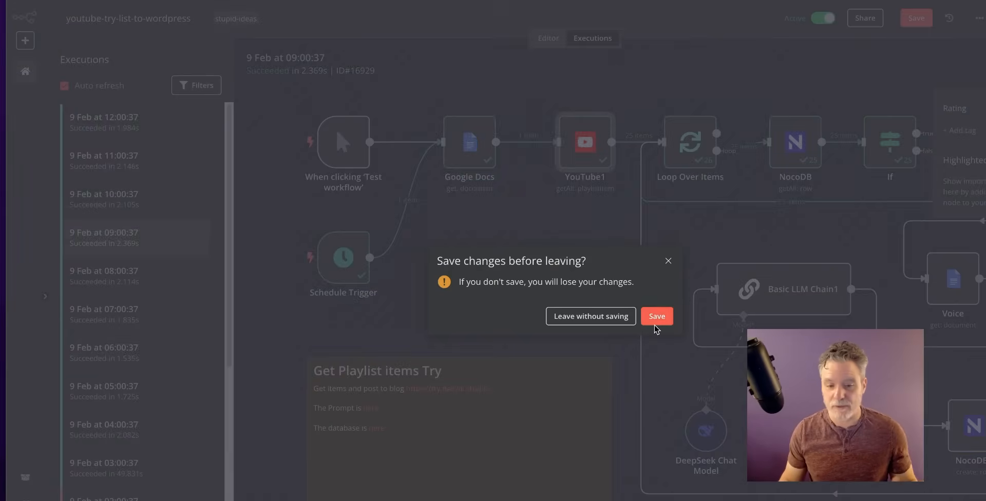
click(657, 315)
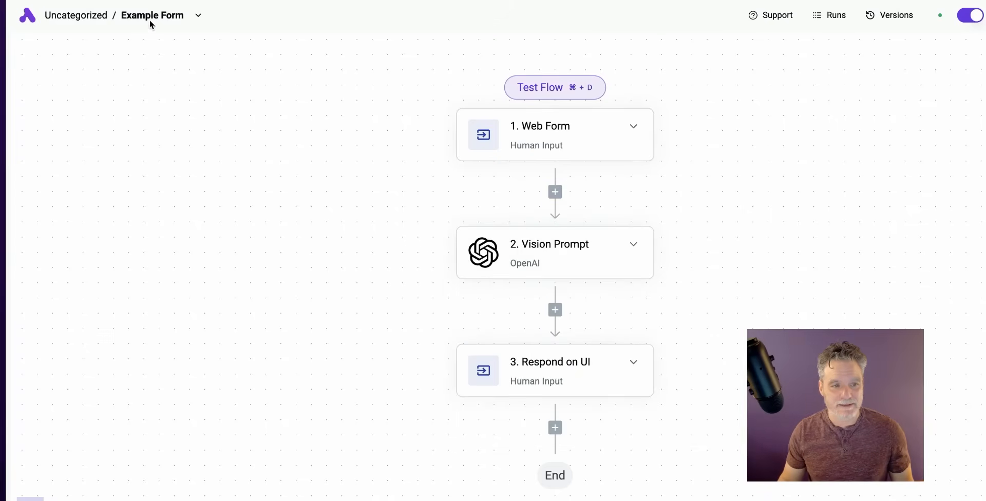
View Run Details of Testing 01's Feb 7, 3:35 PM run, with Catch Webhook input and output.
click(835, 15)
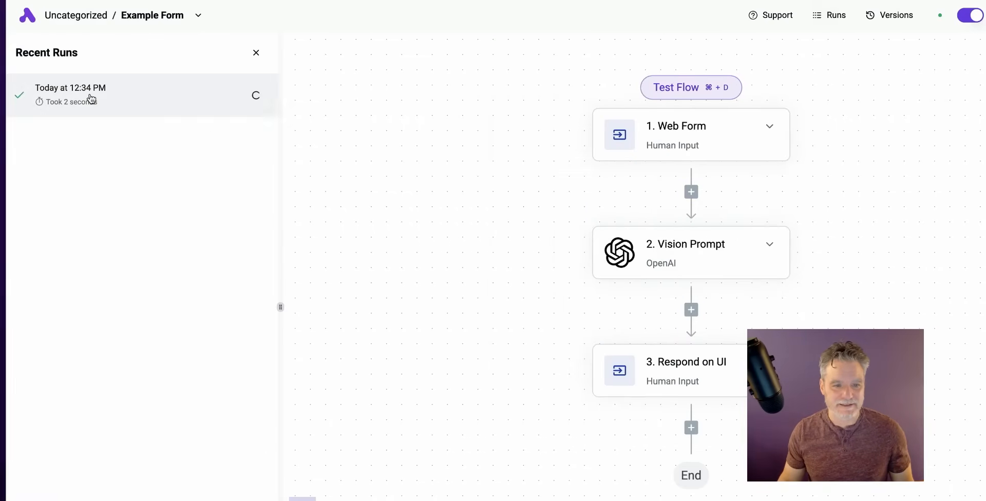
click(91, 98)
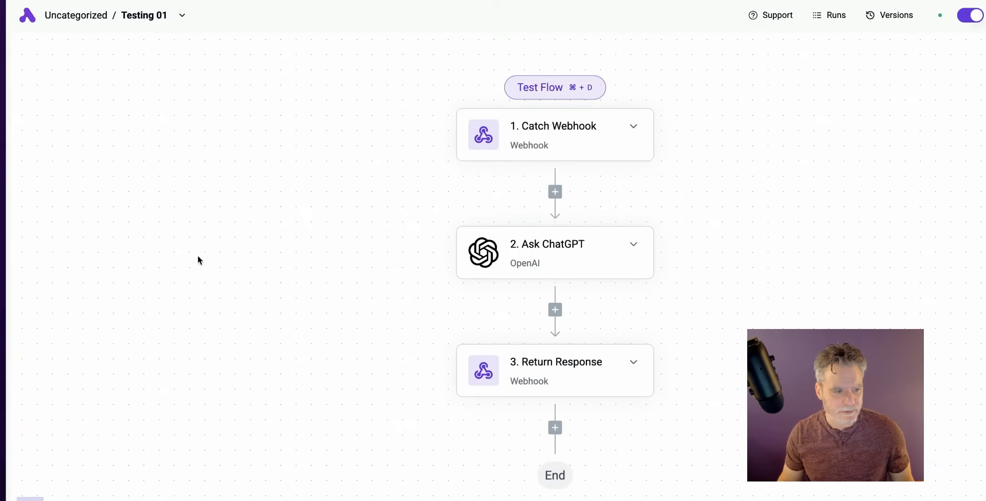
click(836, 15)
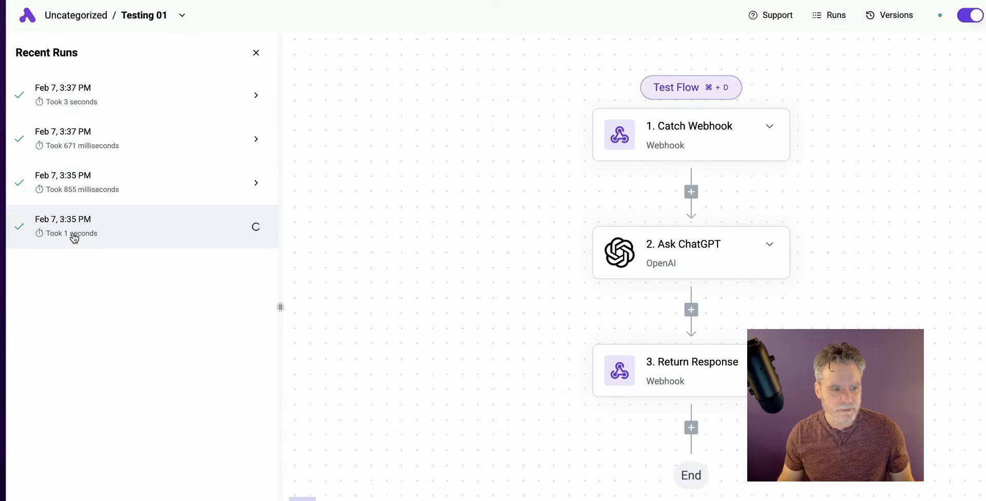
click(74, 226)
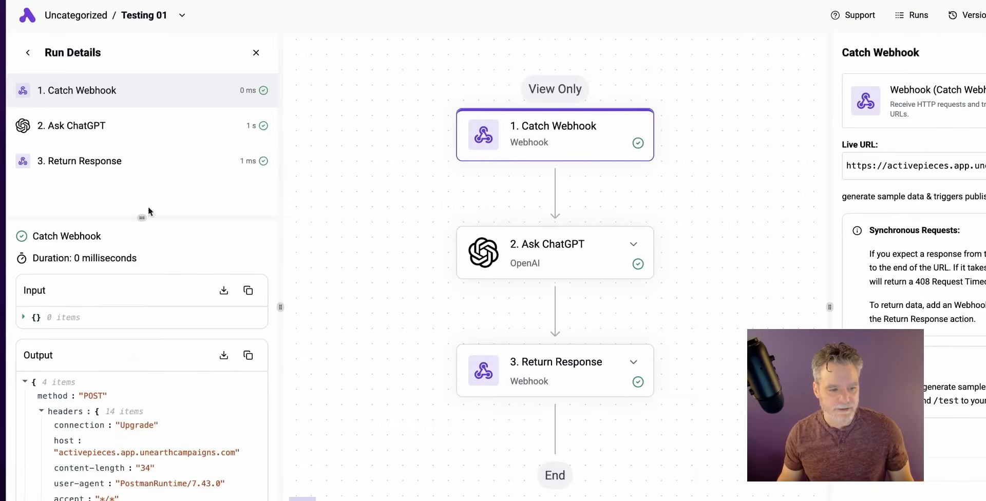
mouse_move(301, 359)
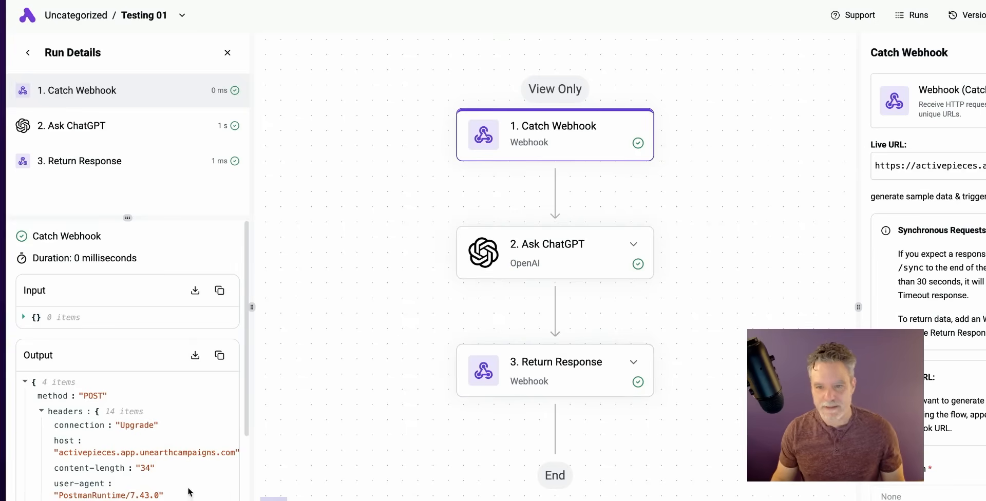
mouse_move(201, 399)
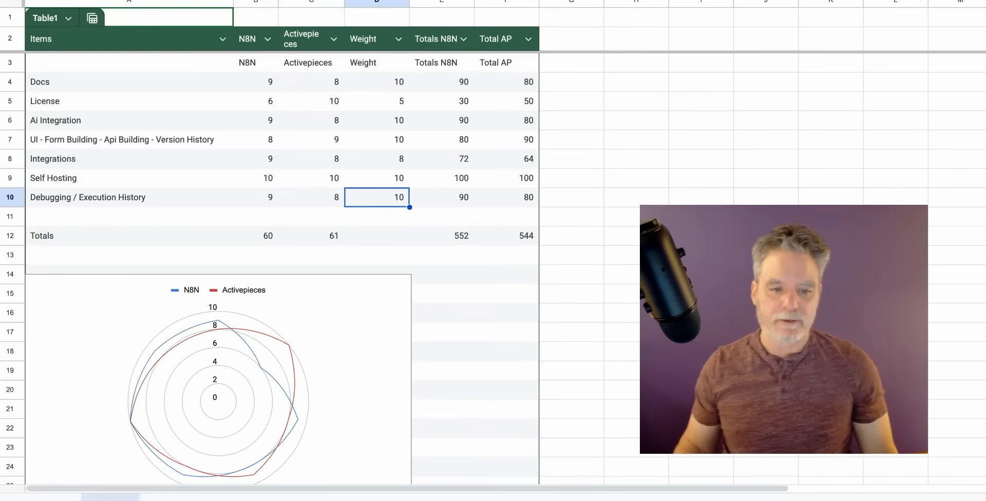
mouse_move(463, 65)
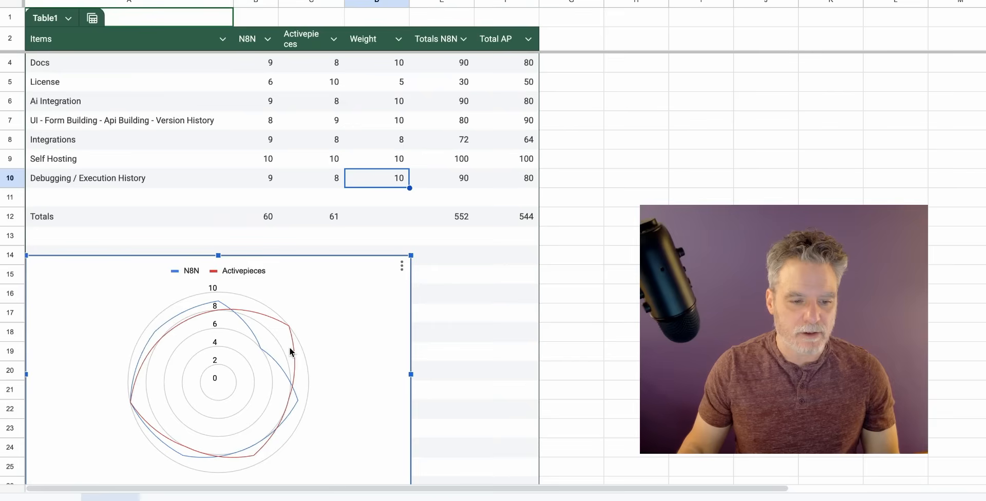
mouse_move(468, 219)
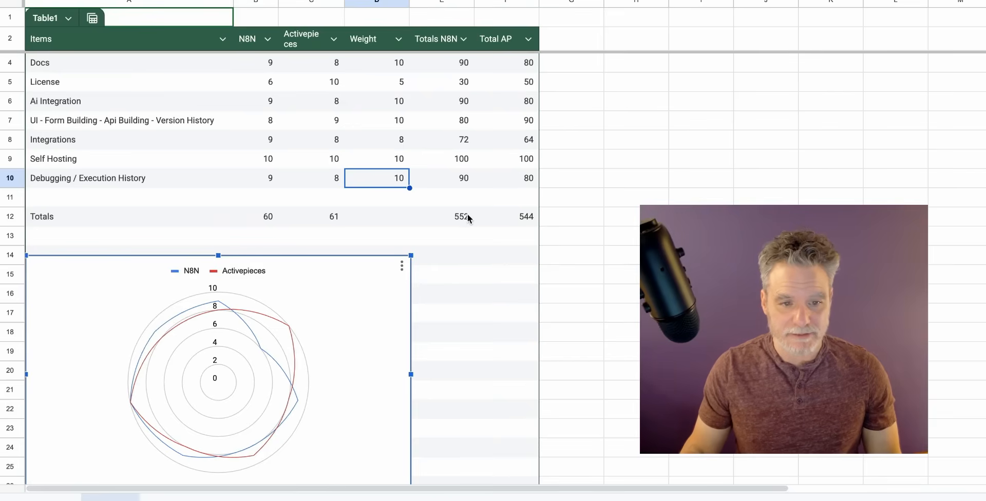
Select E12 to confirm n8n's updated total of 552 versus 544.
click(460, 217)
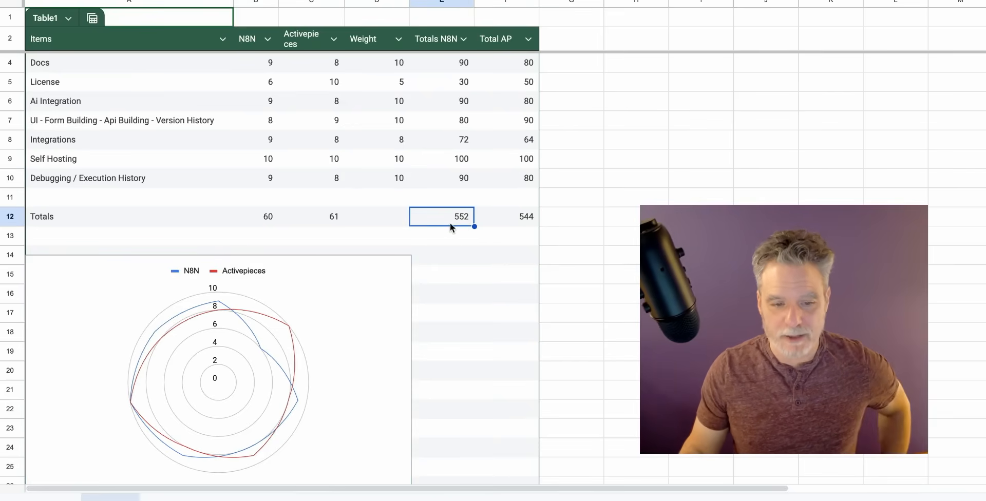